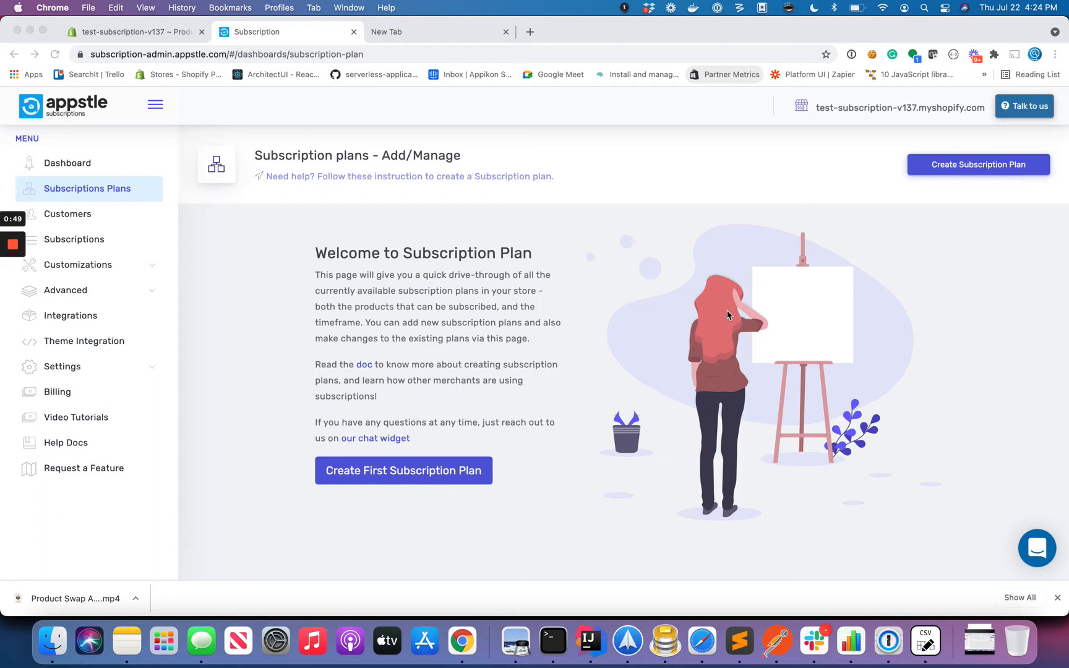
{"action": "mouse_move", "coordinate": [957, 175]}
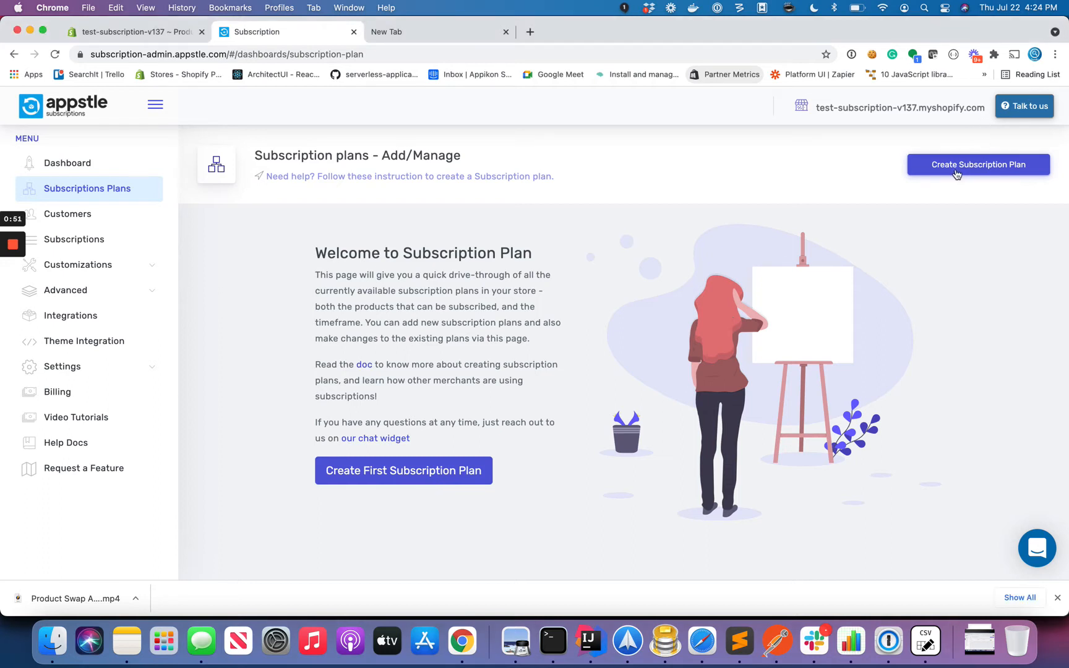
Create a new subscription plan and start typing the name 'Tire Sub'
{"action": "left_click", "coordinate": [977, 165]}
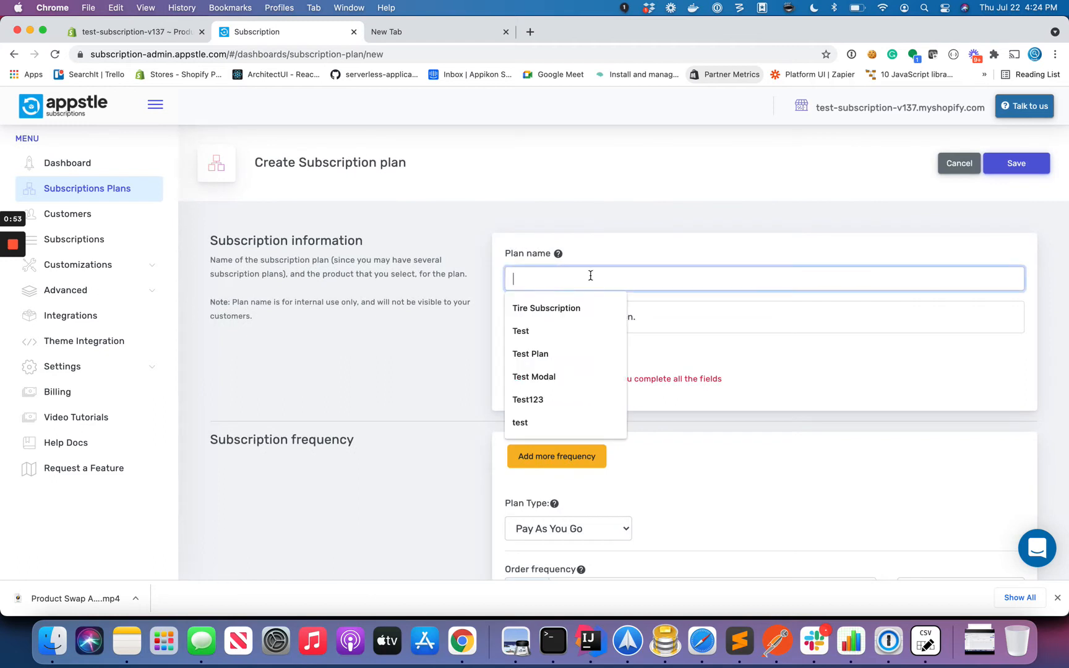
{"action": "type", "text": "Tire S"}
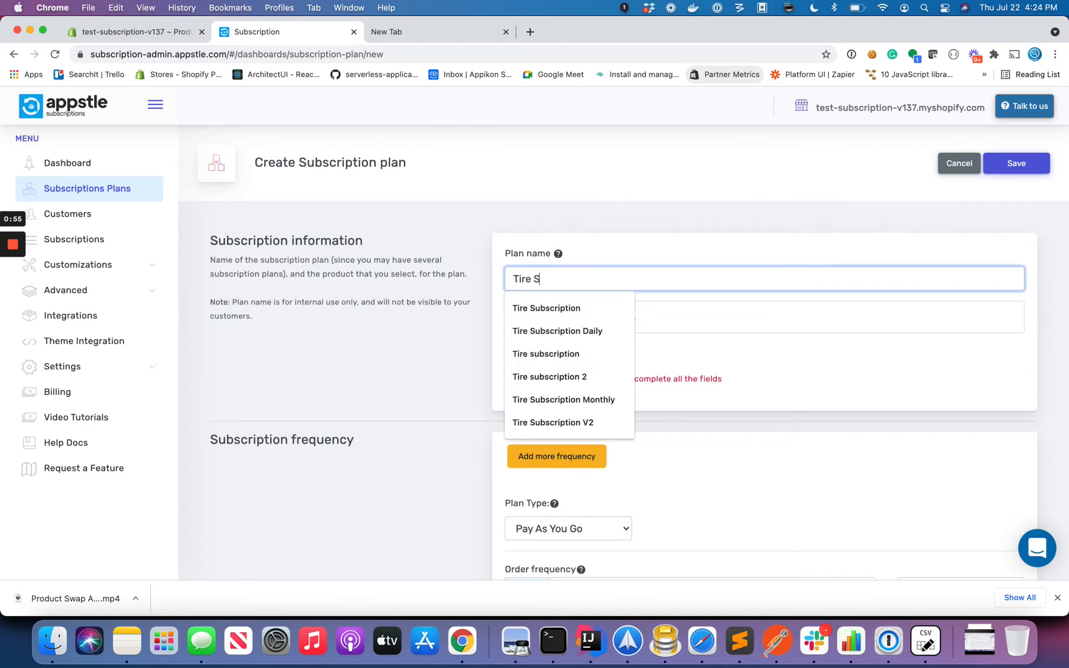
{"action": "type", "text": "ubscription"}
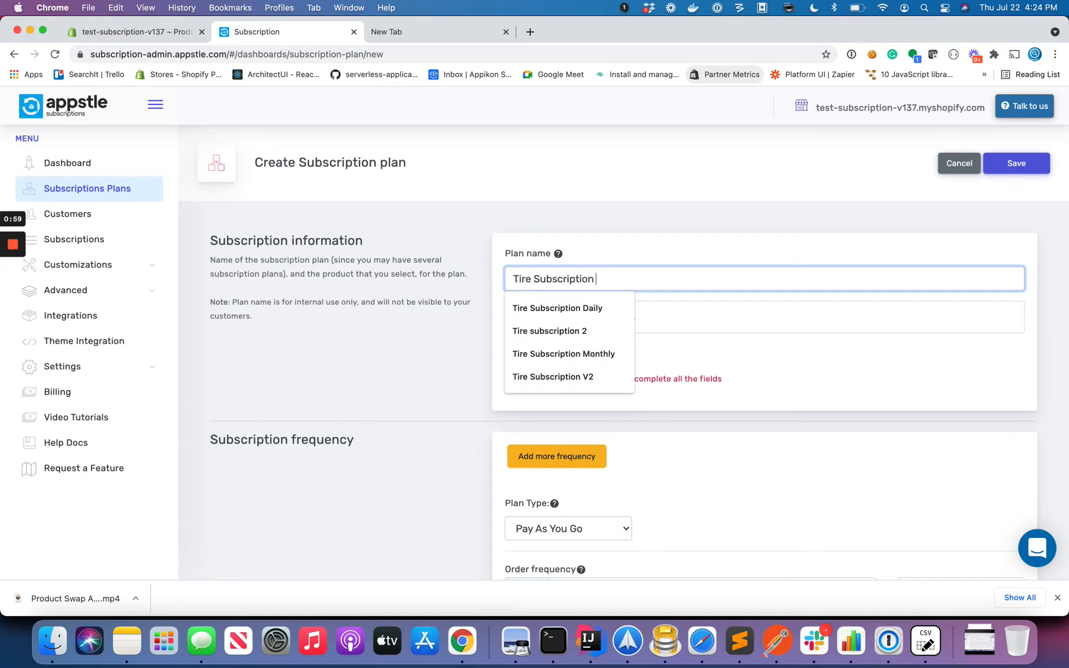
Finish the name 'Tire Subscription Prepaid' and add nine tire and wheel-package variants
{"action": "type", "text": "Prepaid"}
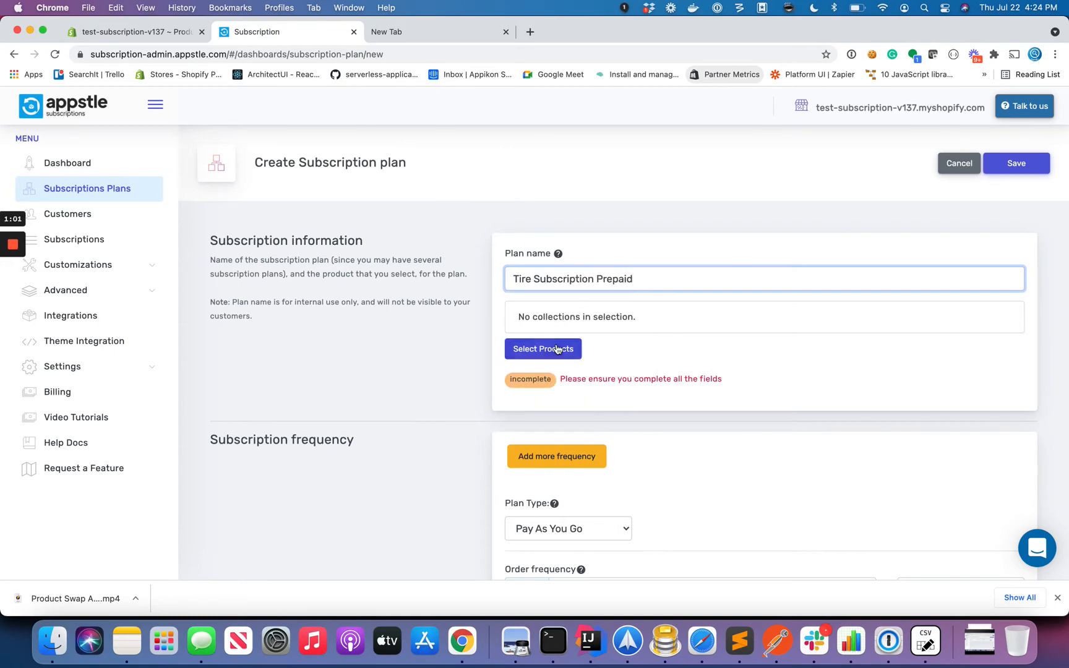
{"action": "left_click", "coordinate": [543, 348]}
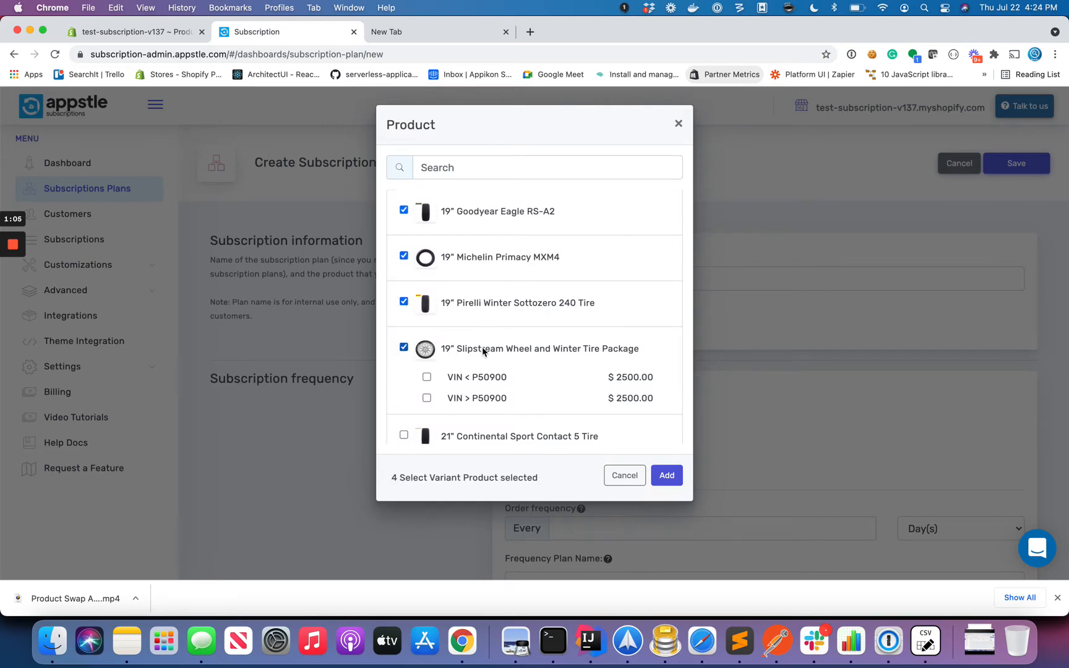
{"action": "scroll", "scroll_direction": "down", "scroll_amount": 3}
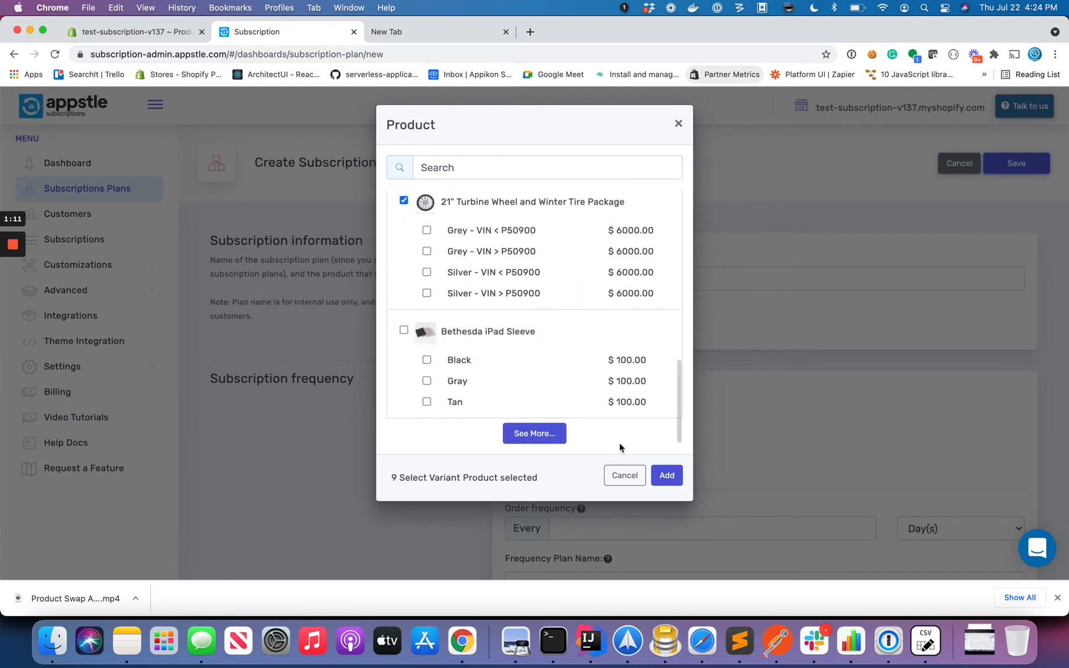
{"action": "left_click", "coordinate": [666, 476]}
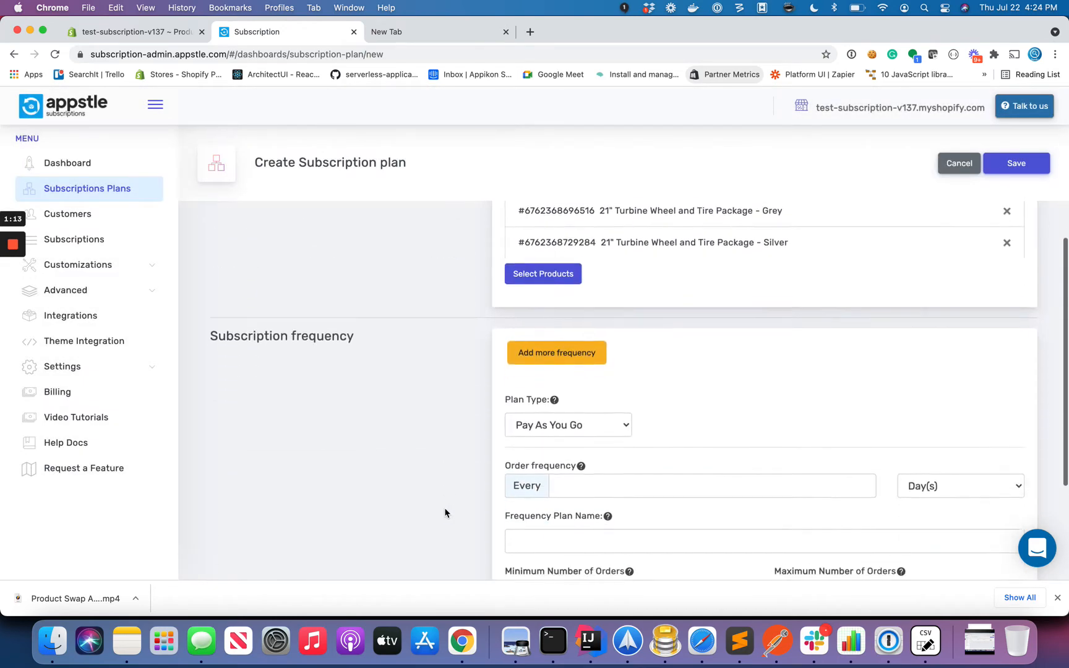
Show the Plan Type choices under Subscription frequency, currently Pay As You Go
{"action": "scroll", "scroll_direction": "down", "scroll_amount": 3}
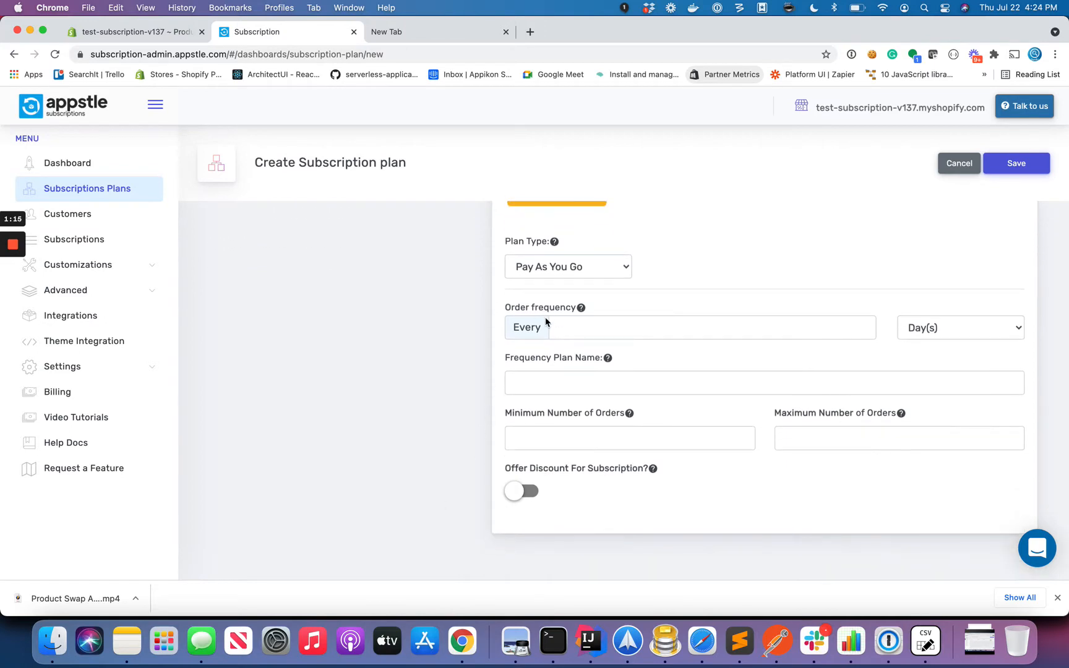
{"action": "left_click", "coordinate": [567, 267]}
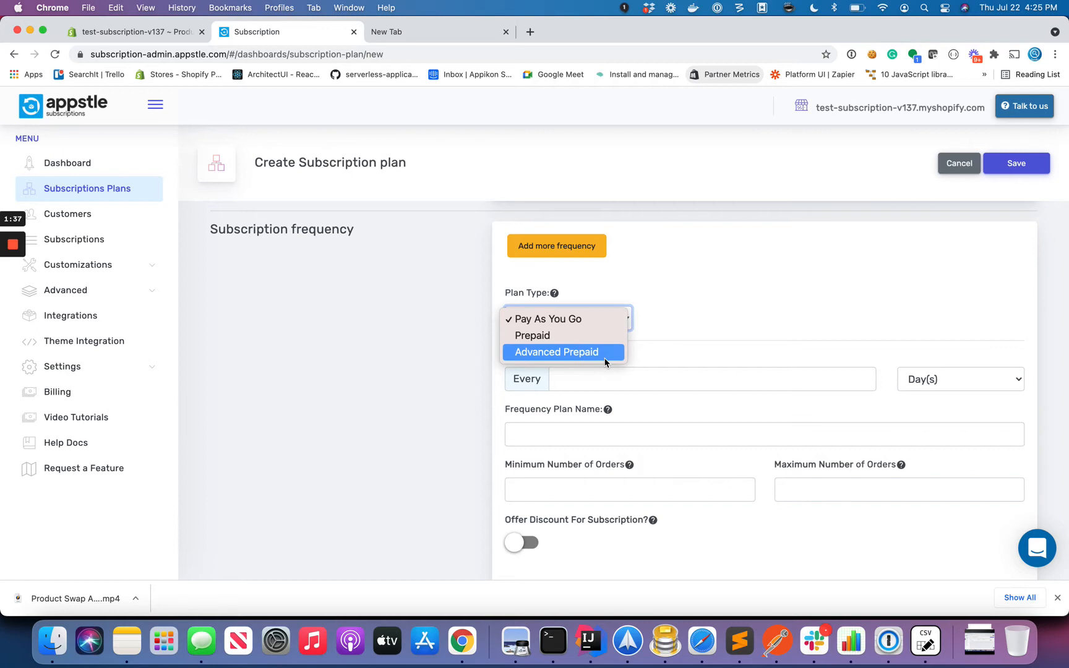
{"action": "mouse_move", "coordinate": [567, 354]}
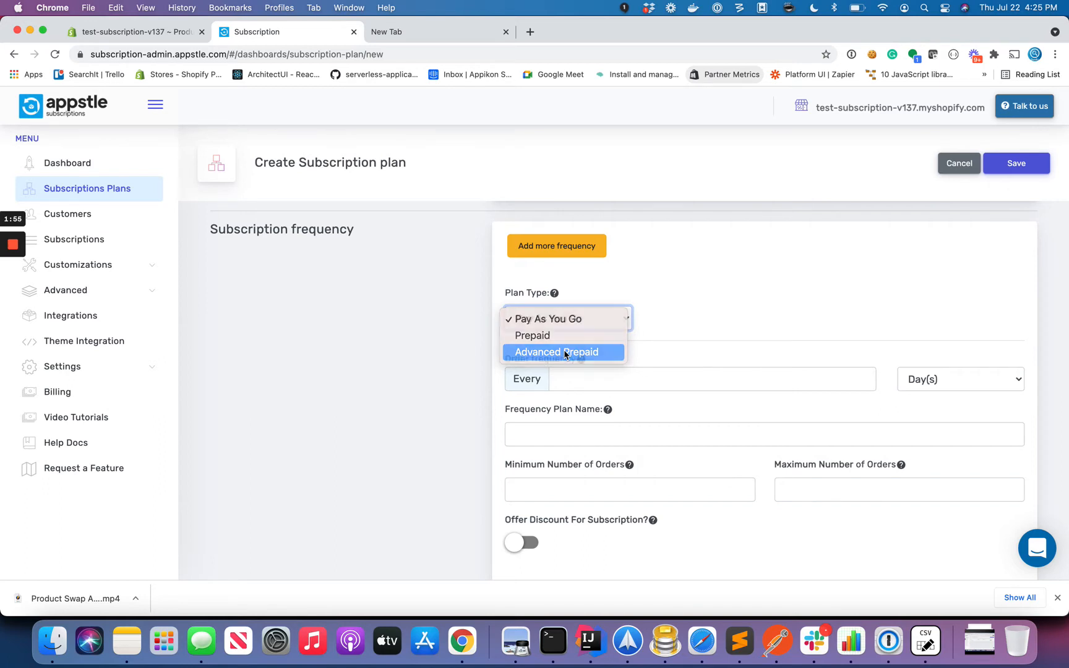
Make the plan Advanced Prepaid, fulfilled every 1 week, billed over 12 weeks
{"action": "left_click", "coordinate": [555, 352]}
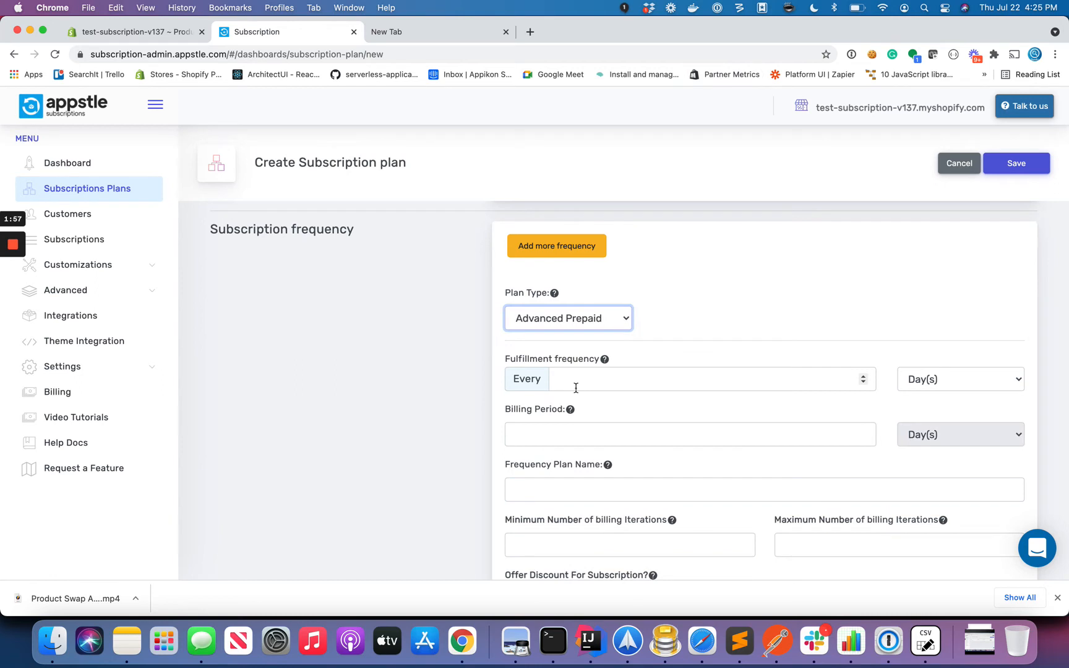
{"action": "mouse_move", "coordinate": [599, 366]}
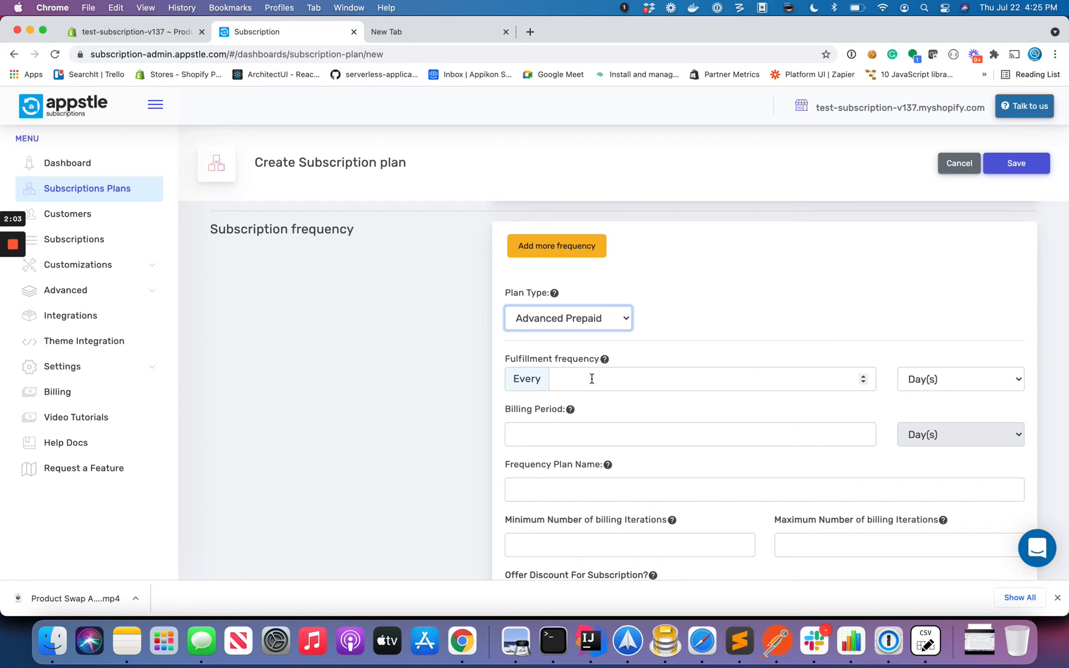
{"action": "left_click", "coordinate": [960, 379]}
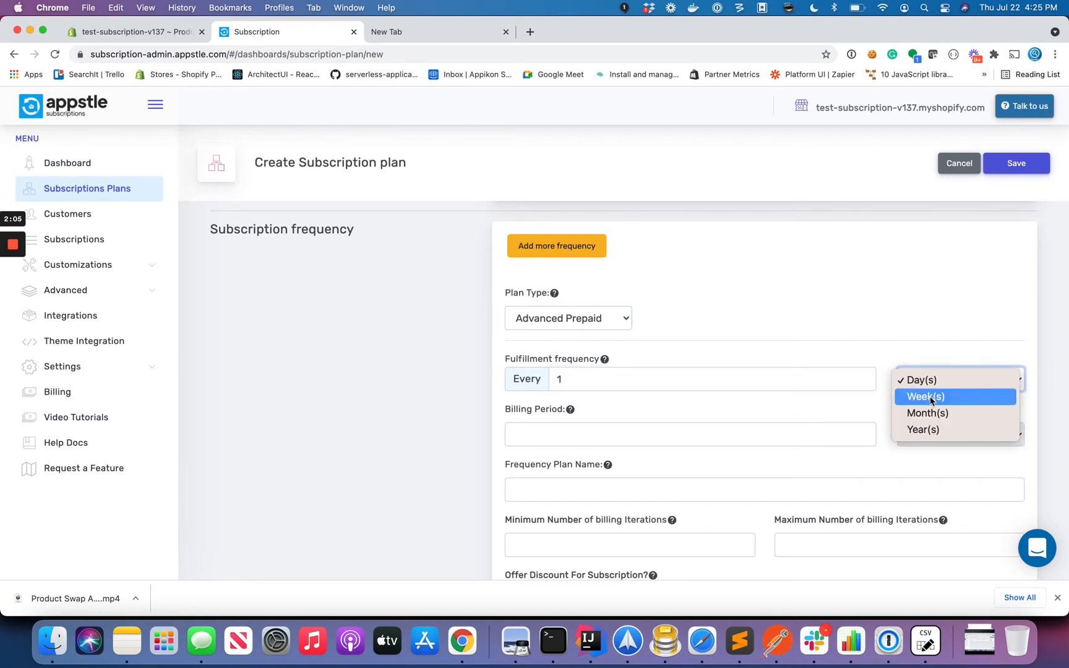
{"action": "left_click", "coordinate": [925, 396]}
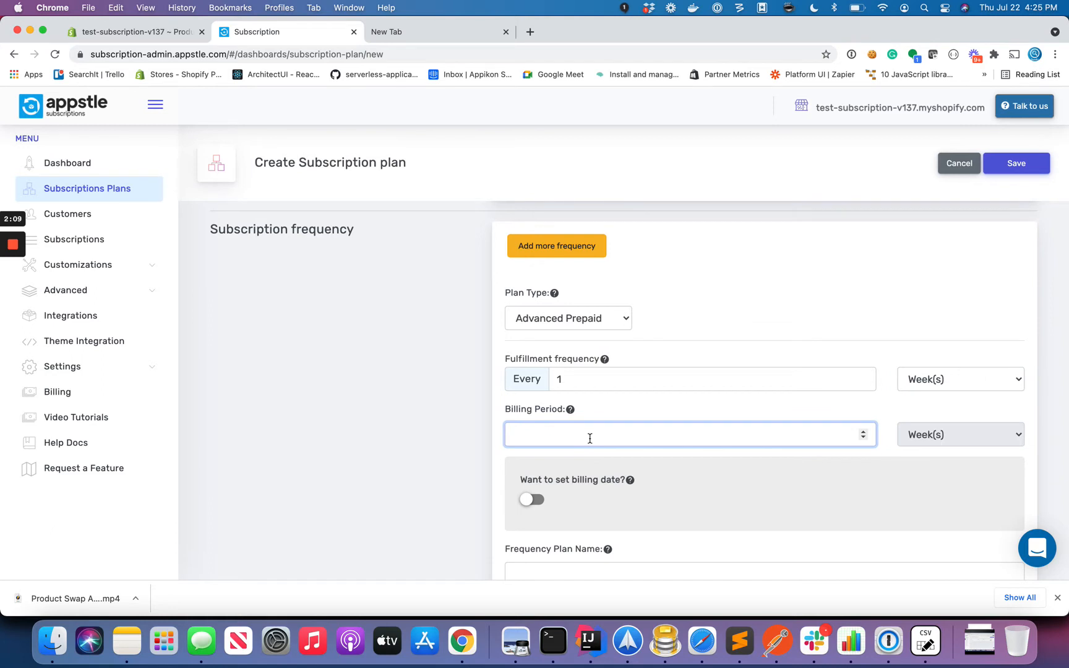
{"action": "type", "text": "12"}
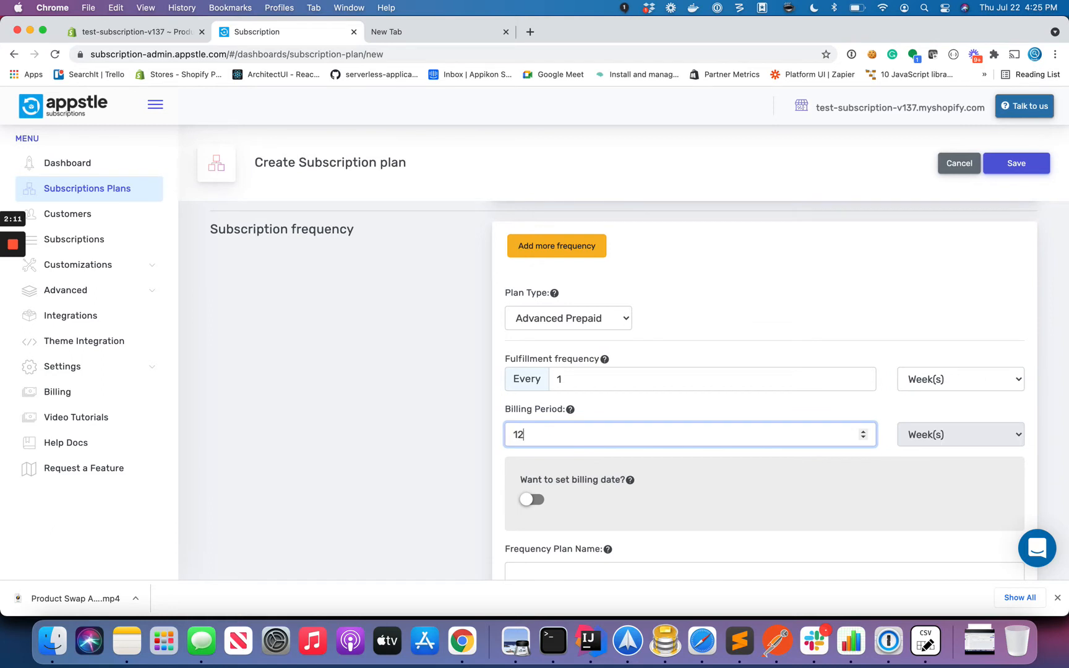
{"action": "scroll", "scroll_direction": "down", "scroll_amount": 3}
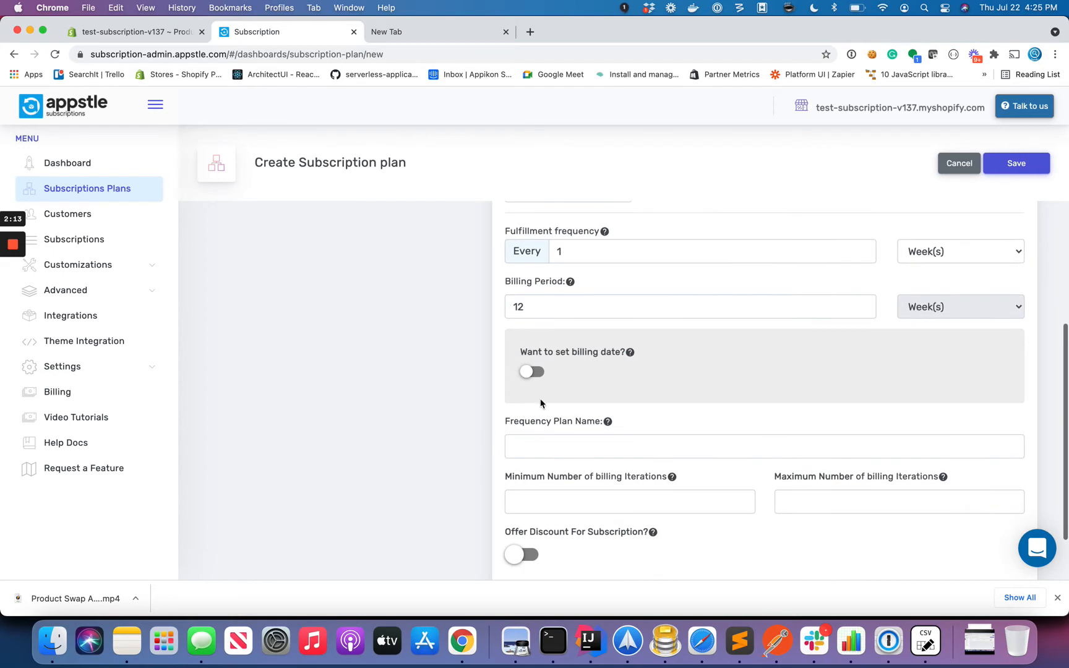
{"action": "mouse_move", "coordinate": [1056, 363]}
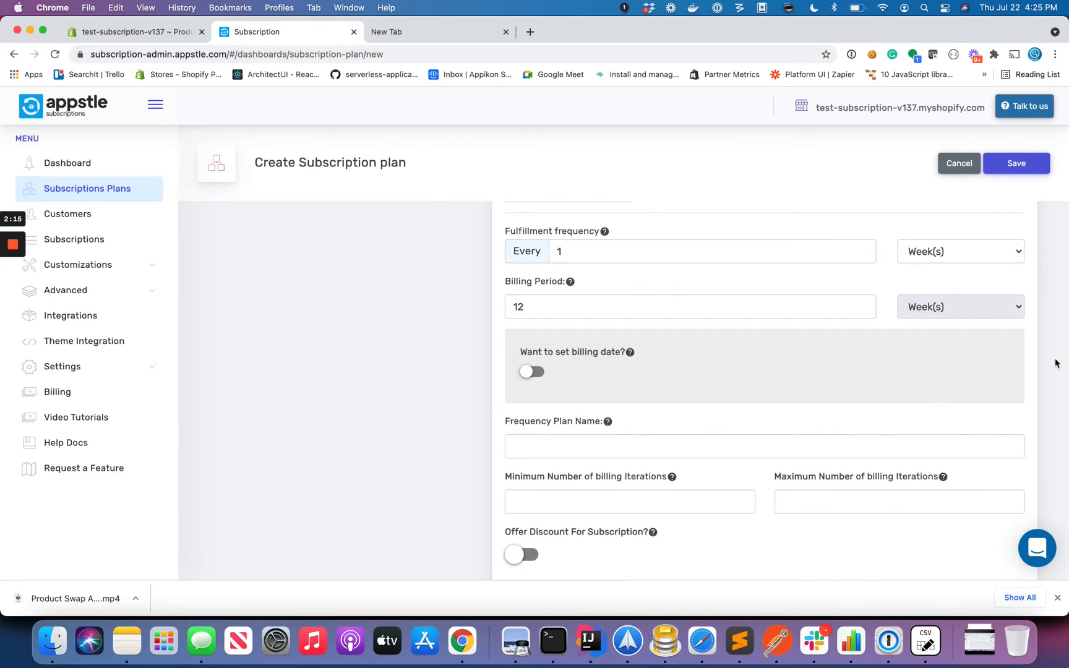
{"action": "mouse_move", "coordinate": [546, 325]}
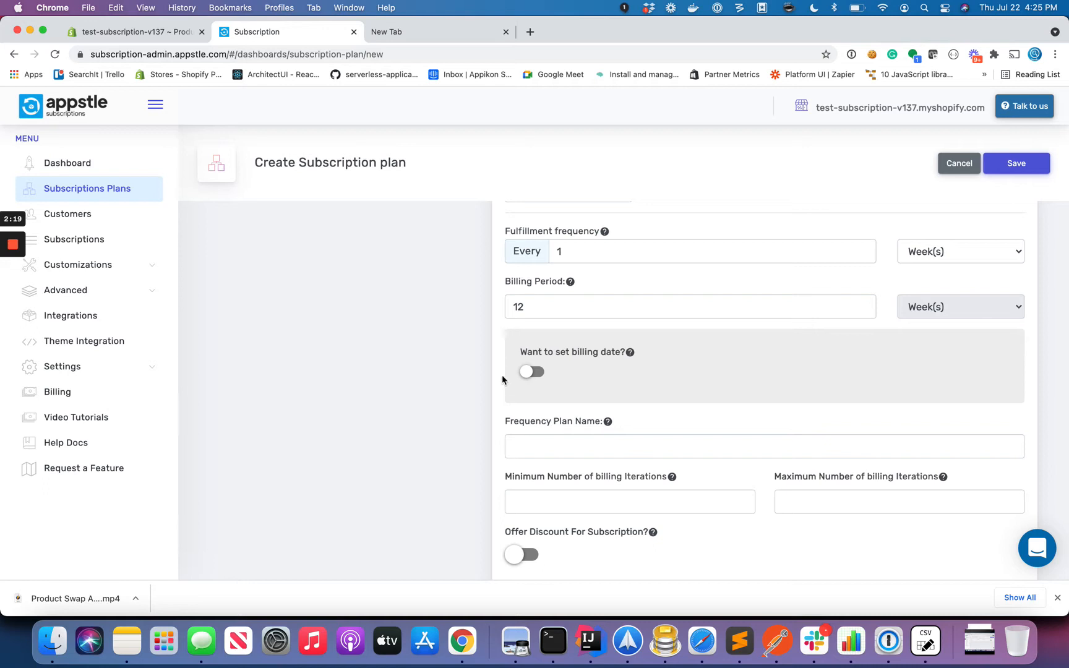
{"action": "mouse_move", "coordinate": [586, 365]}
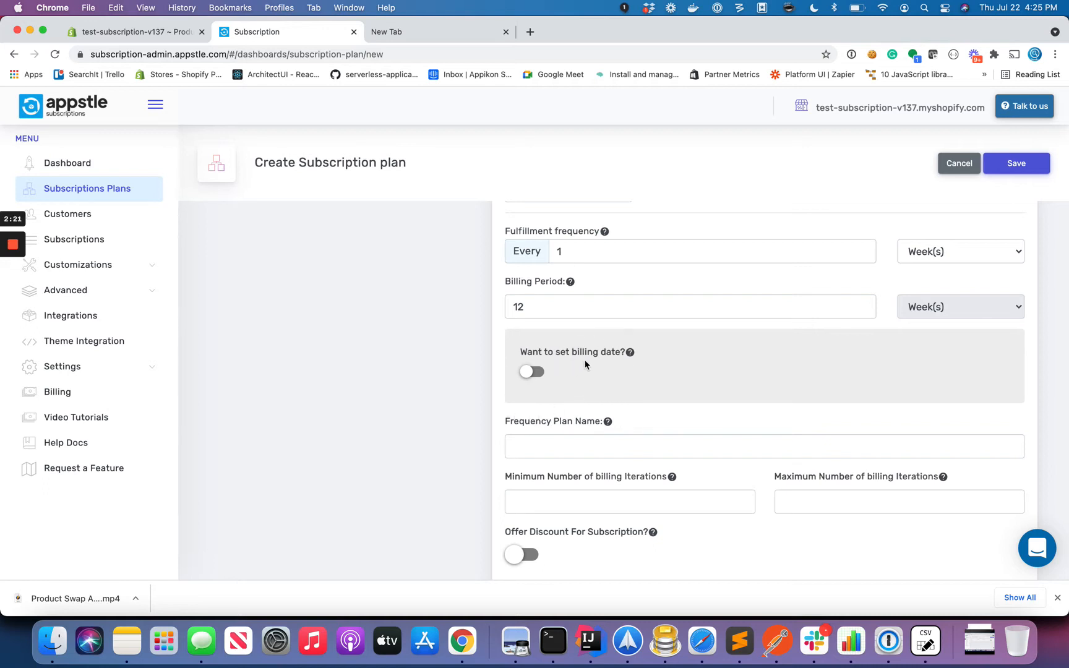
{"action": "mouse_move", "coordinate": [601, 363]}
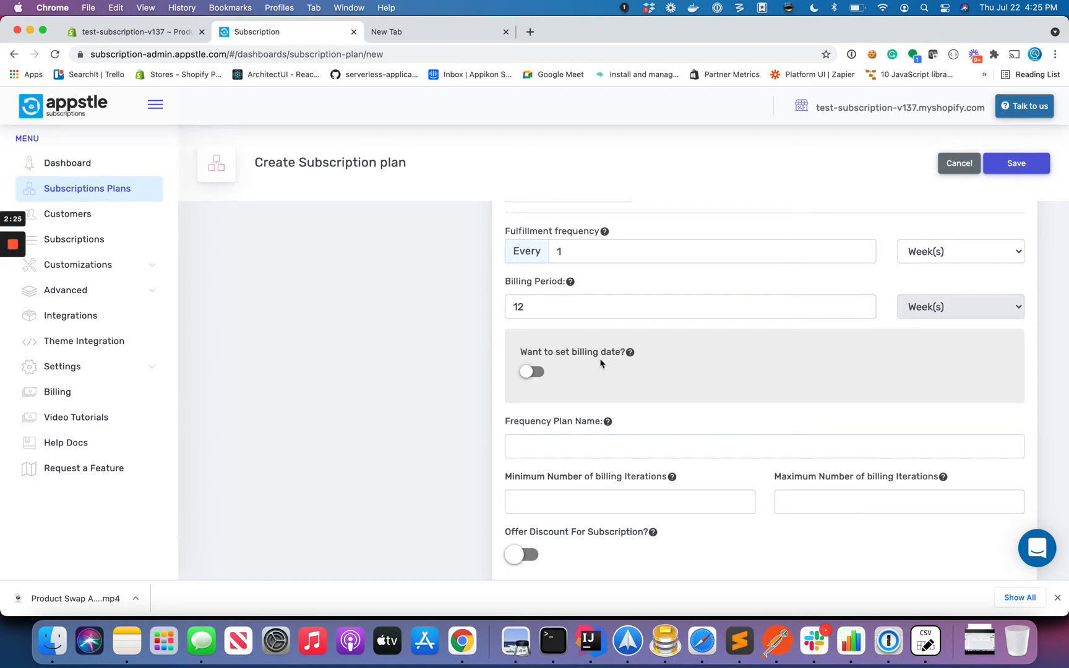
Name the frequency 'Weekly Plan' and turn on a subscription discount of 10
{"action": "left_click", "coordinate": [763, 446]}
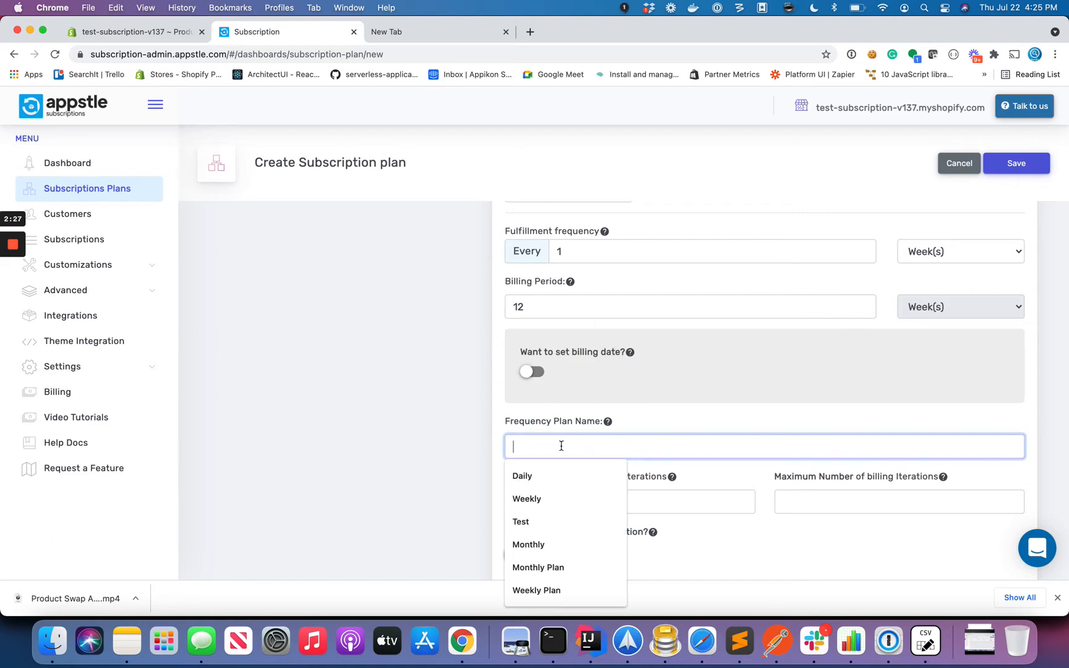
{"action": "type", "text": "Weekly Plan"}
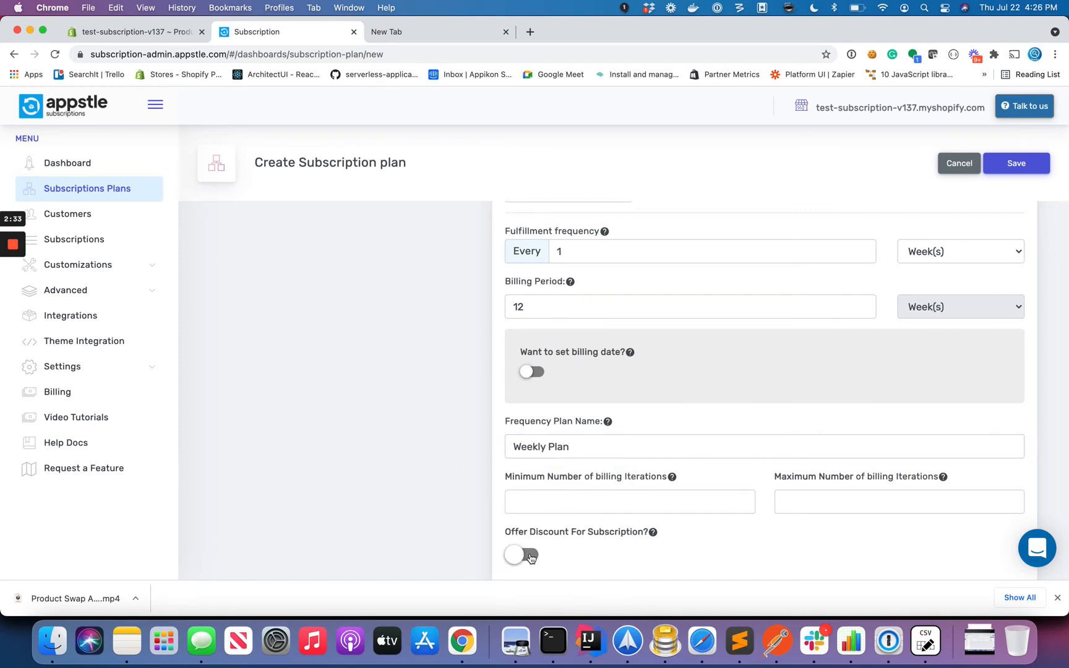
{"action": "left_click", "coordinate": [521, 555]}
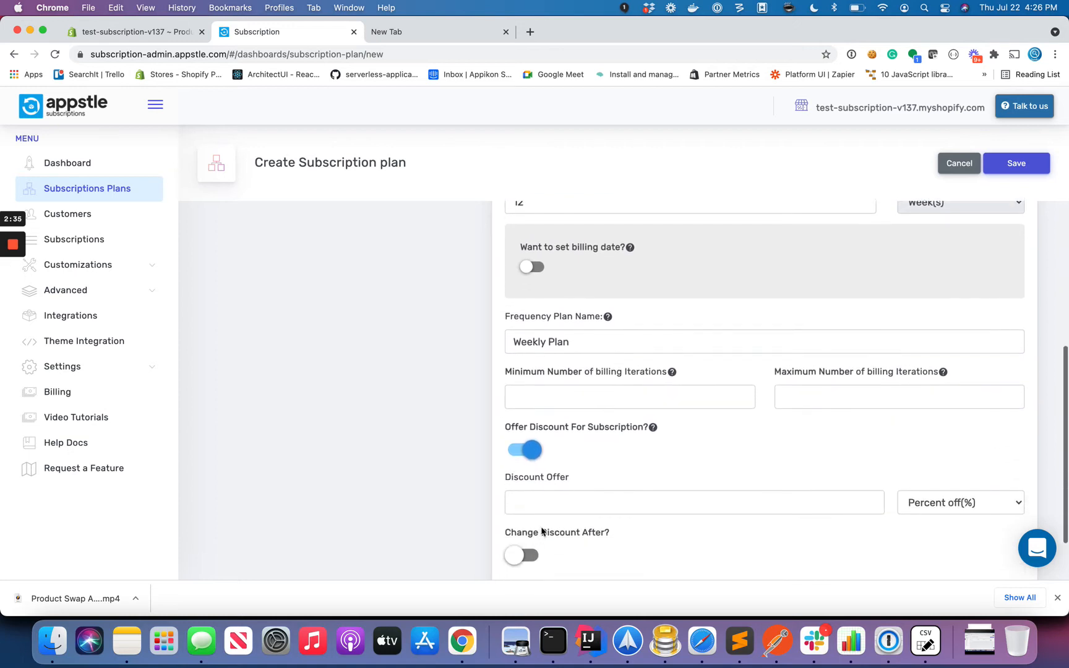
{"action": "left_click", "coordinate": [693, 503]}
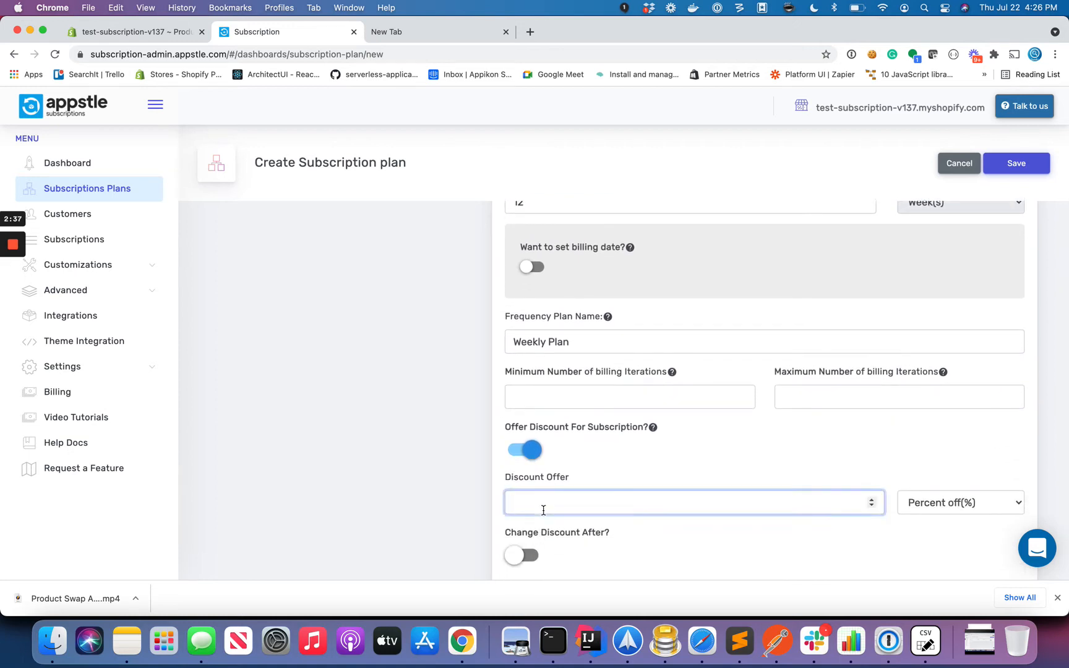
{"action": "type", "text": "10"}
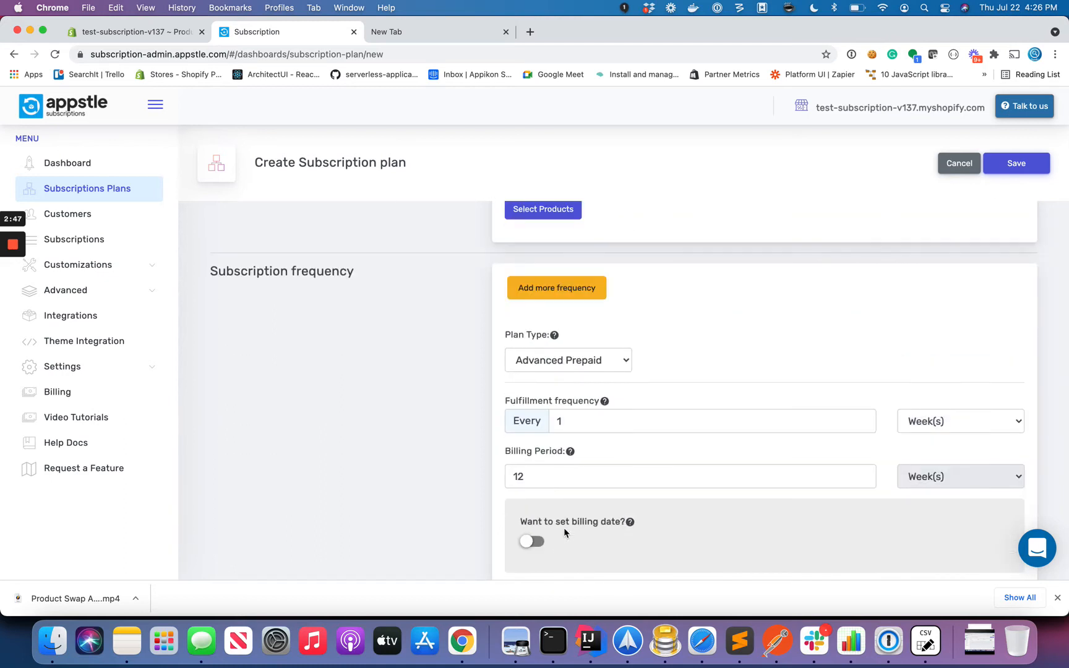
{"action": "mouse_move", "coordinate": [601, 300]}
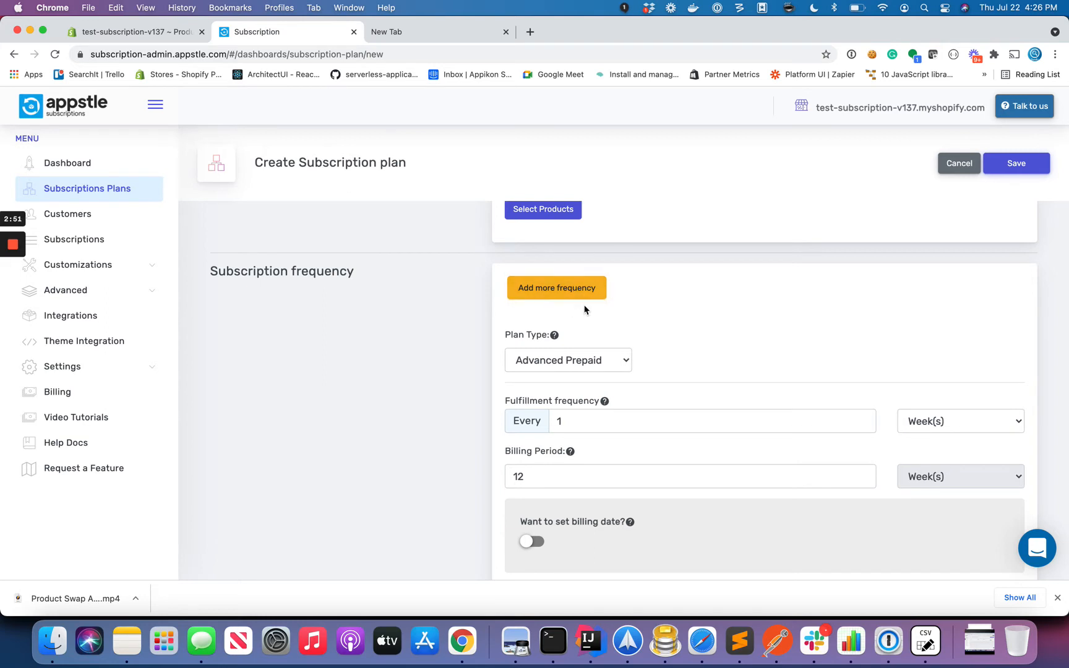
{"action": "mouse_move", "coordinate": [1036, 161]}
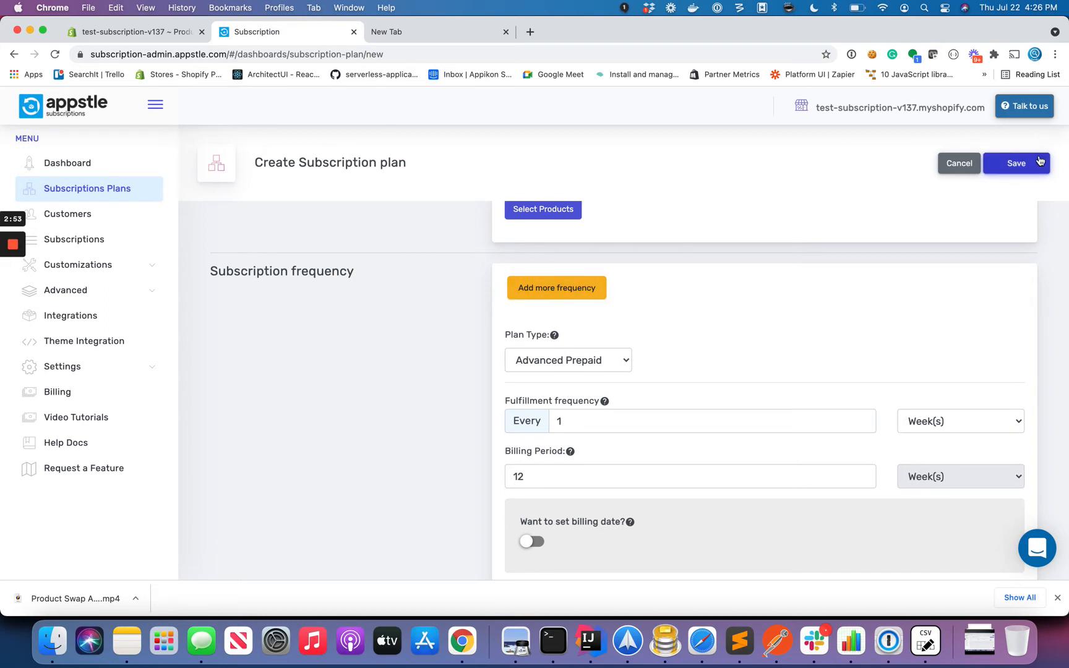
Save the Tire Subscription Prepaid plan and preview the Goodyear Eagle RS-A2 store page
{"action": "left_click", "coordinate": [1015, 163]}
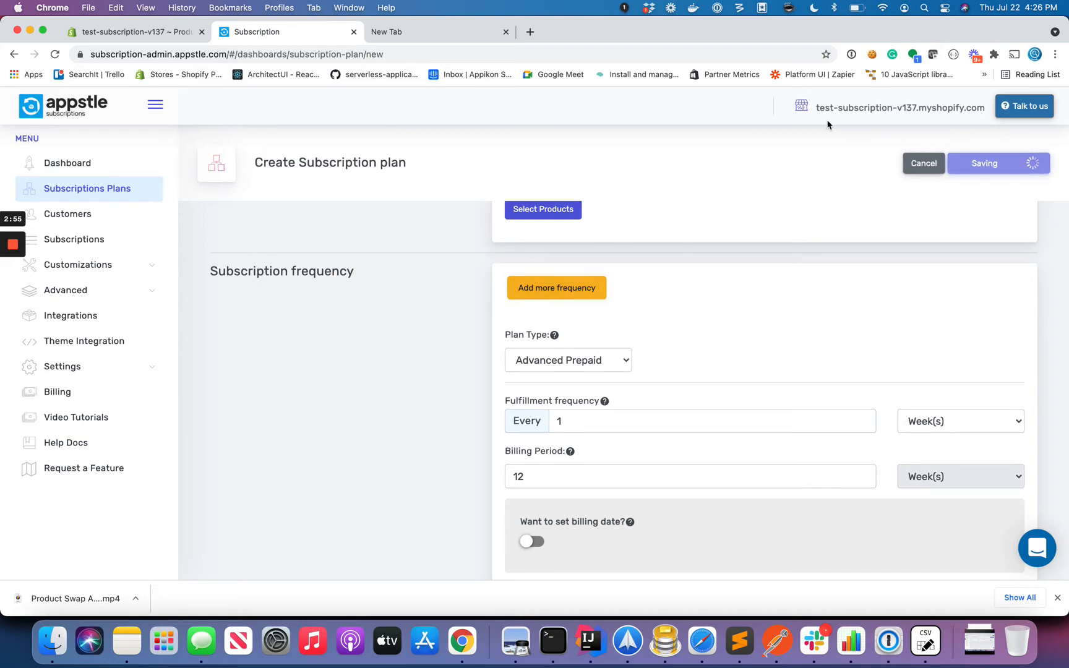
{"action": "double_click", "coordinate": [901, 107]}
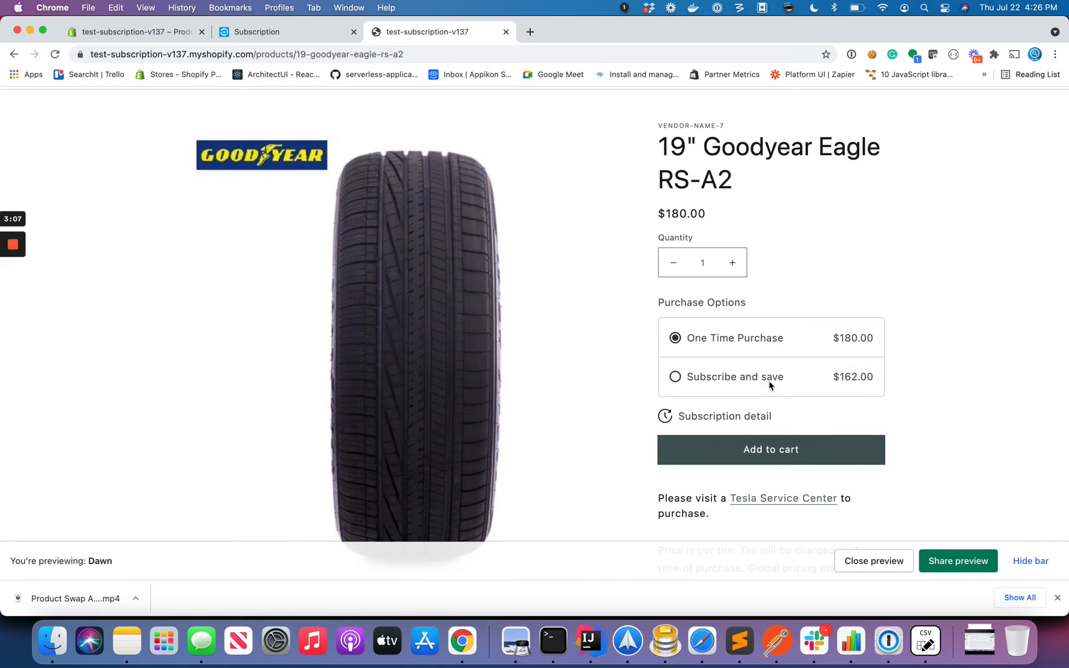
Choose Subscribe and save at $162.00 and view the $1,944.00 prepaid total
{"action": "left_click", "coordinate": [674, 376]}
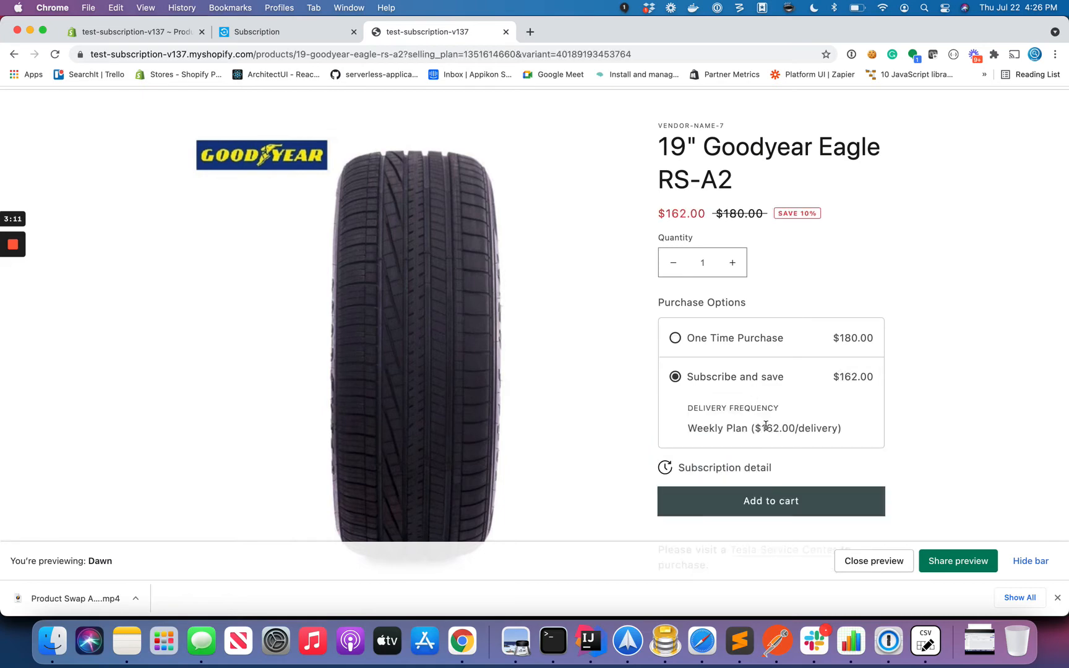
{"action": "scroll", "scroll_direction": "down", "scroll_amount": 3}
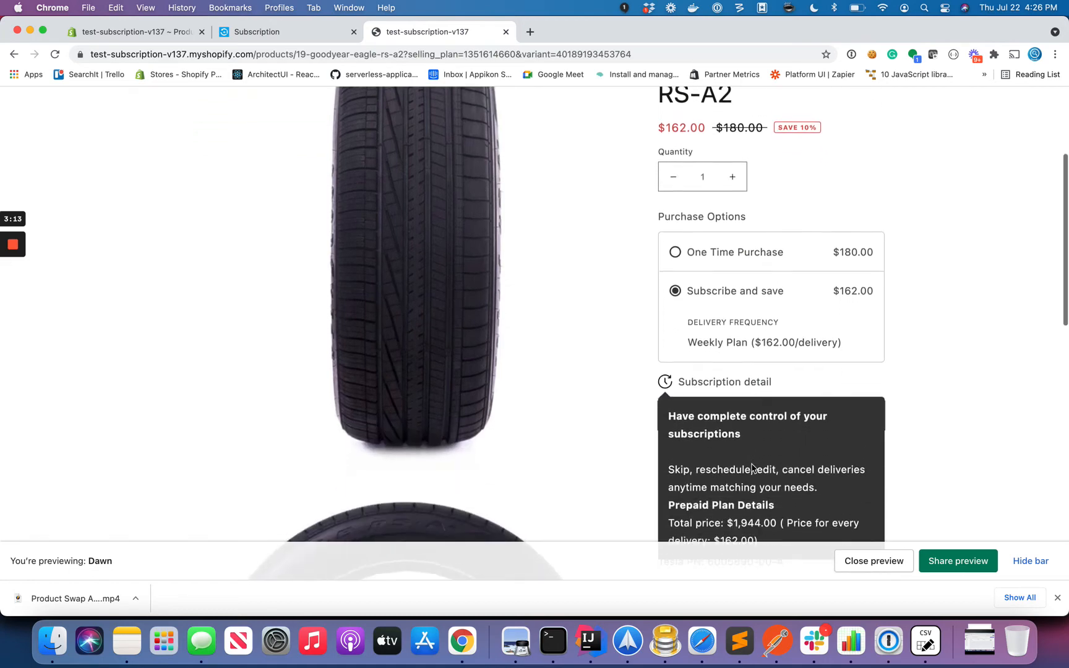
{"action": "scroll", "scroll_direction": "down", "scroll_amount": 3}
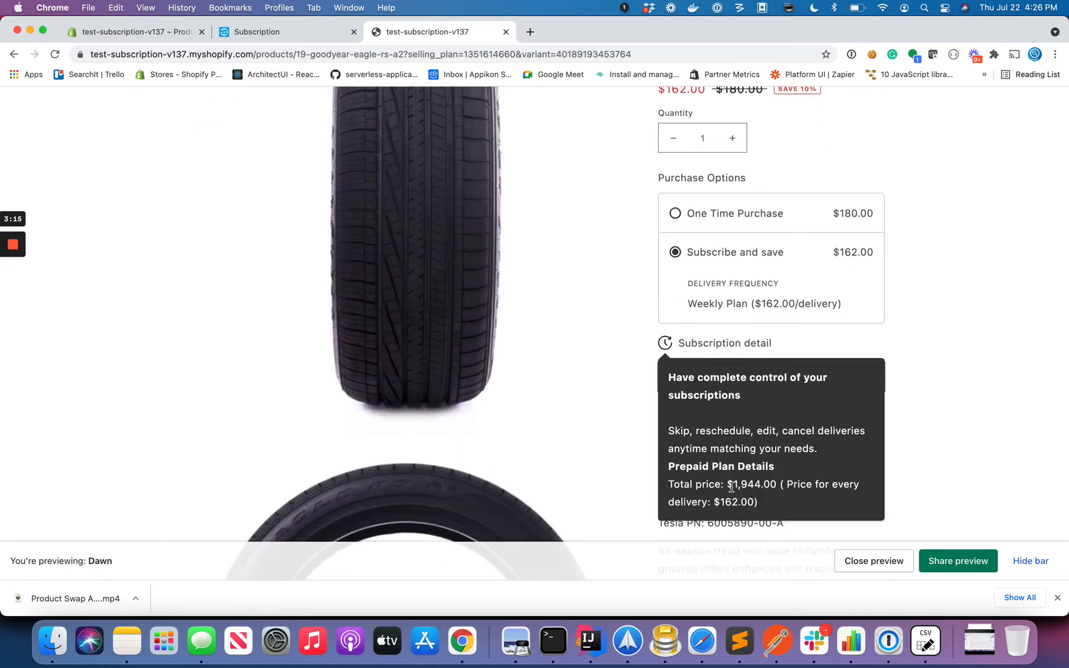
{"action": "double_click", "coordinate": [753, 484]}
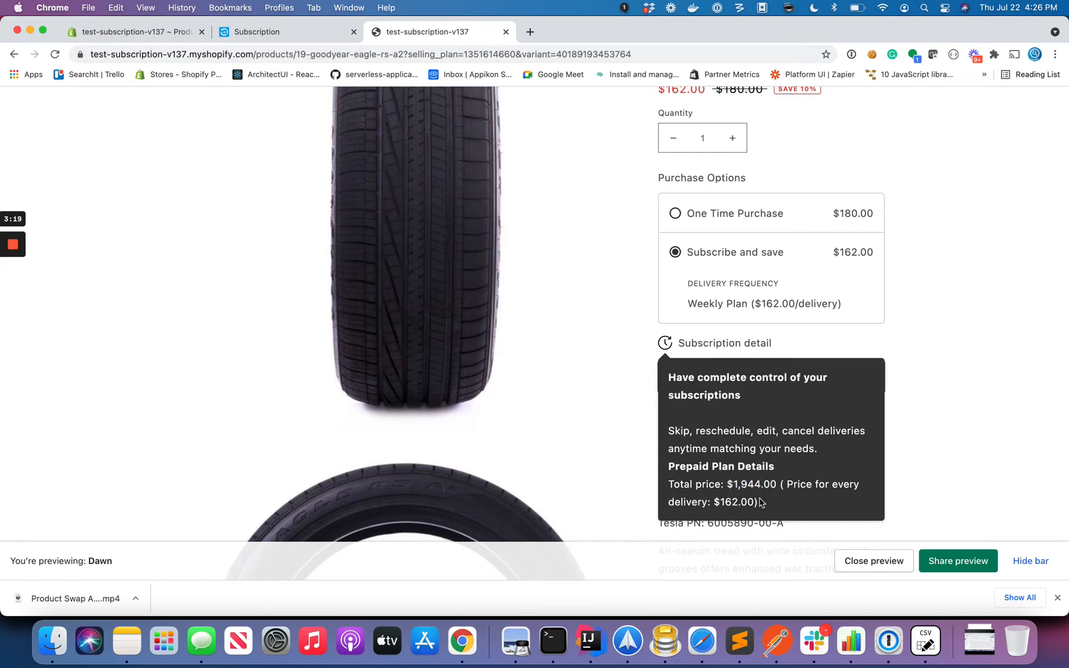
{"action": "mouse_move", "coordinate": [728, 416]}
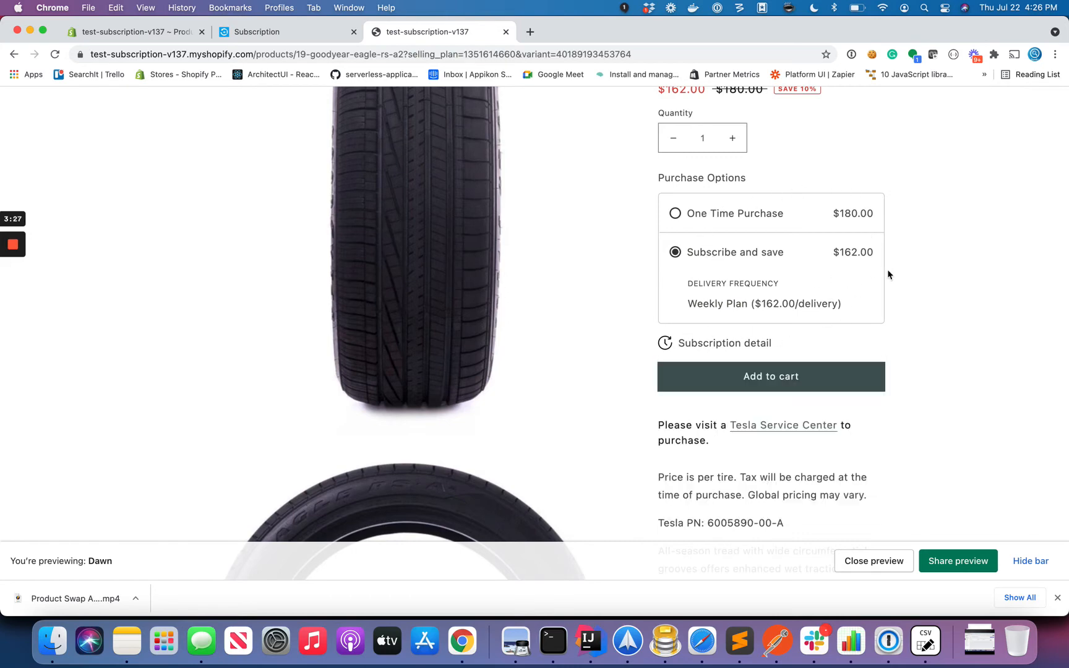
{"action": "mouse_move", "coordinate": [987, 309]}
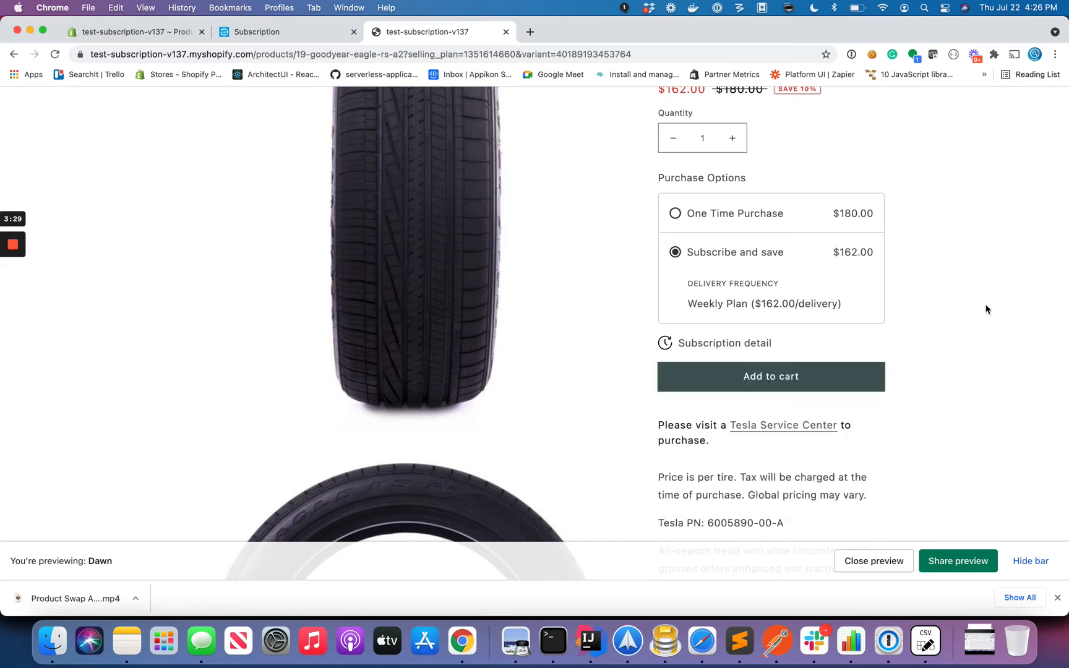
Add the Weekly Plan Goodyear tire to the cart and proceed to checkout
{"action": "left_click", "coordinate": [770, 377]}
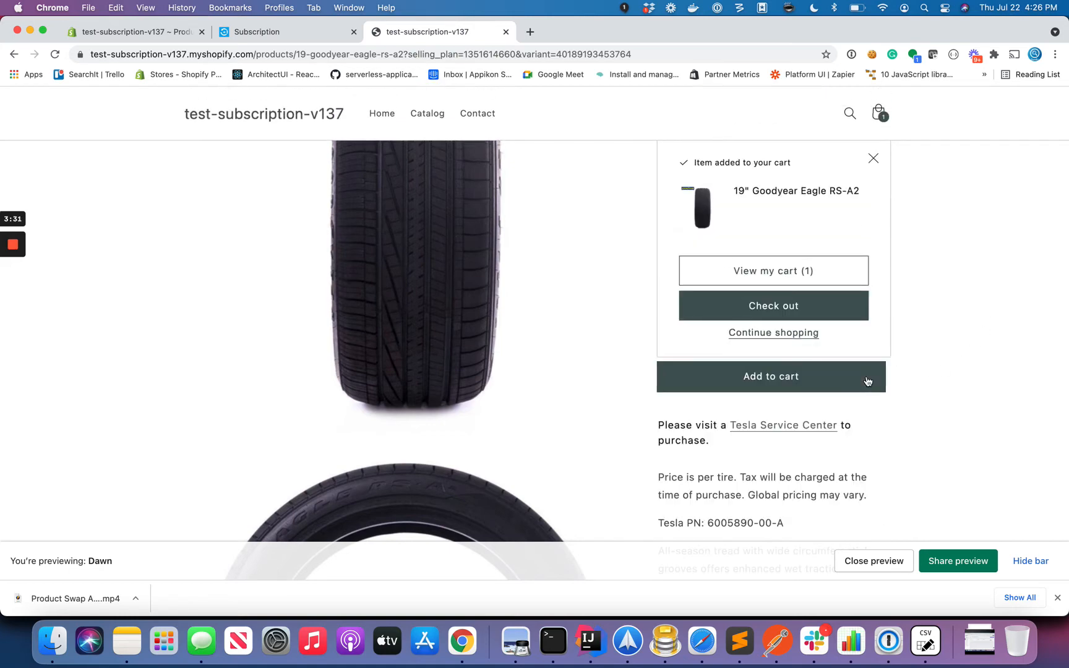
{"action": "left_click", "coordinate": [773, 271]}
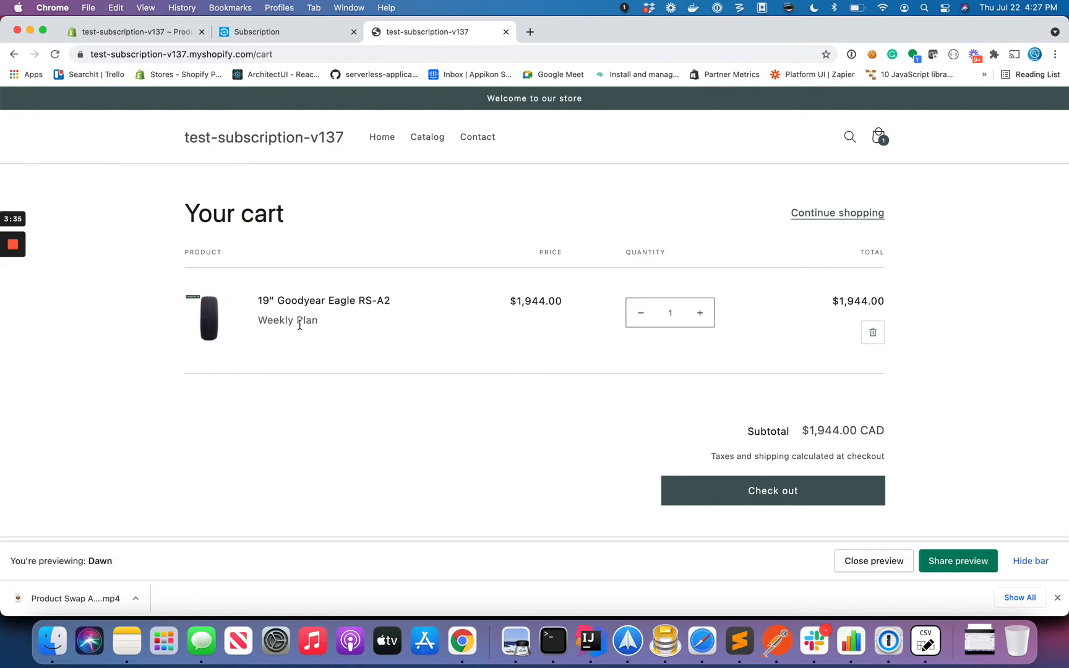
{"action": "left_click", "coordinate": [773, 490]}
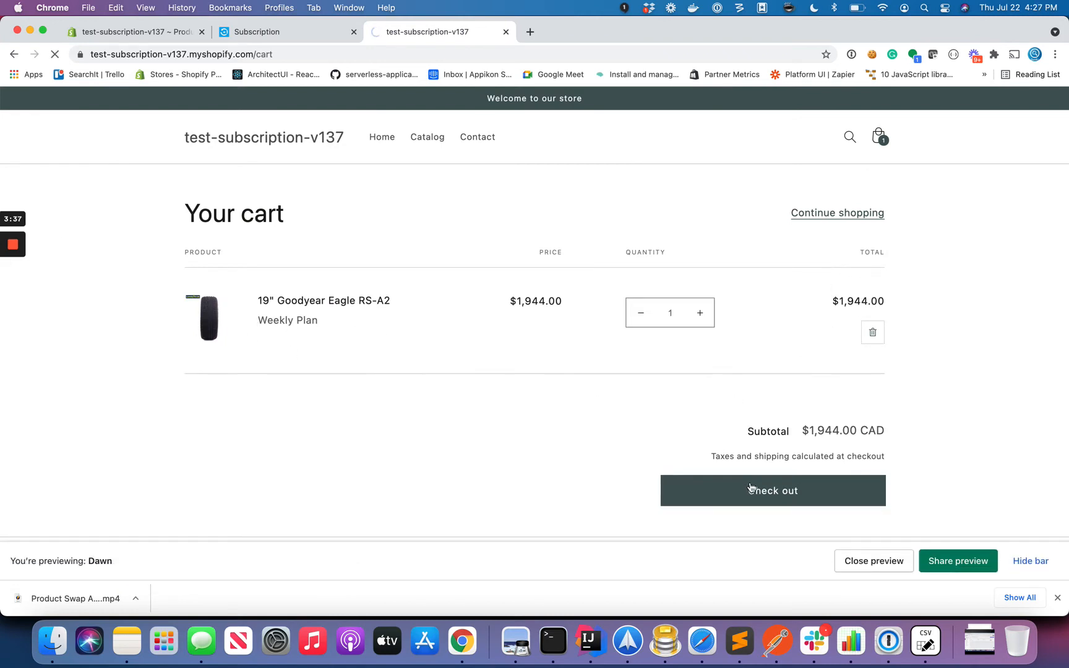
{"action": "left_click", "coordinate": [772, 489]}
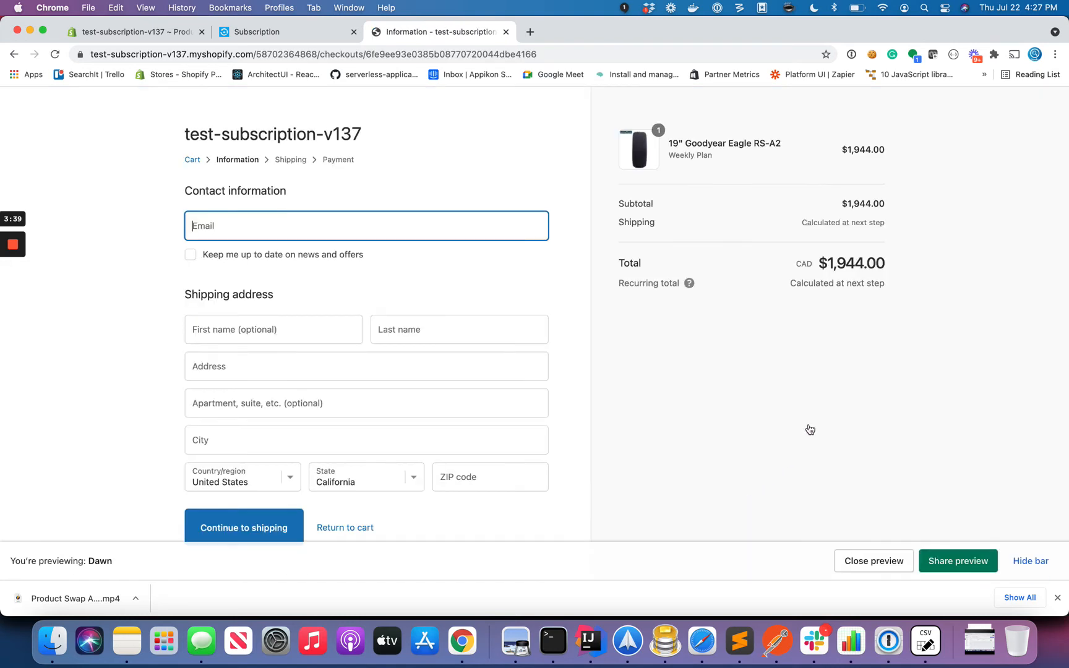
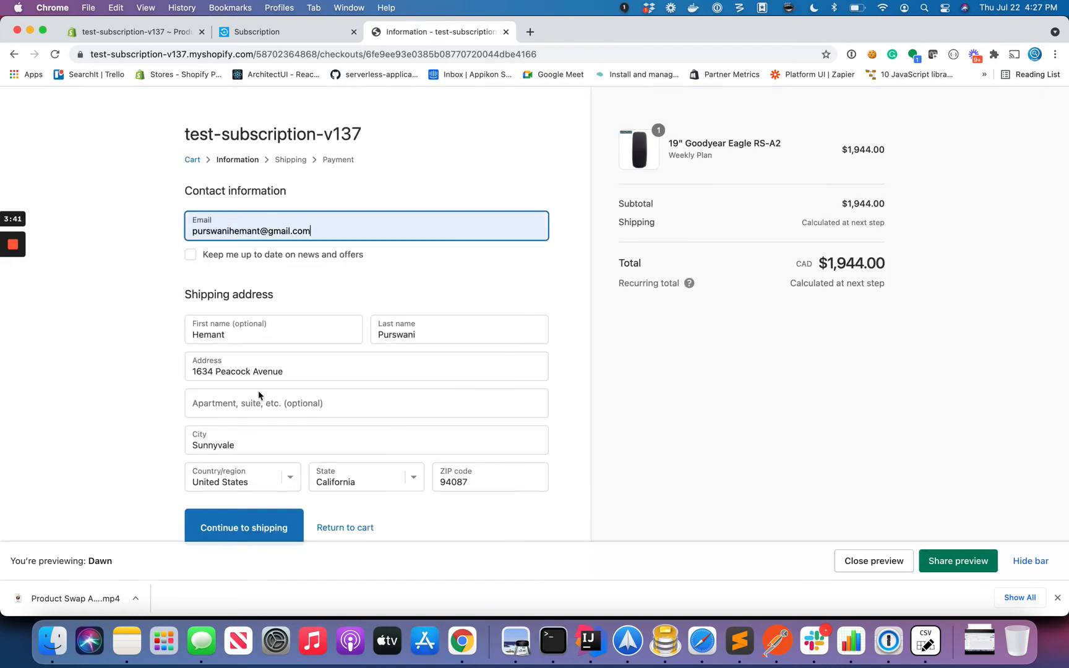
{"action": "left_click", "coordinate": [243, 528]}
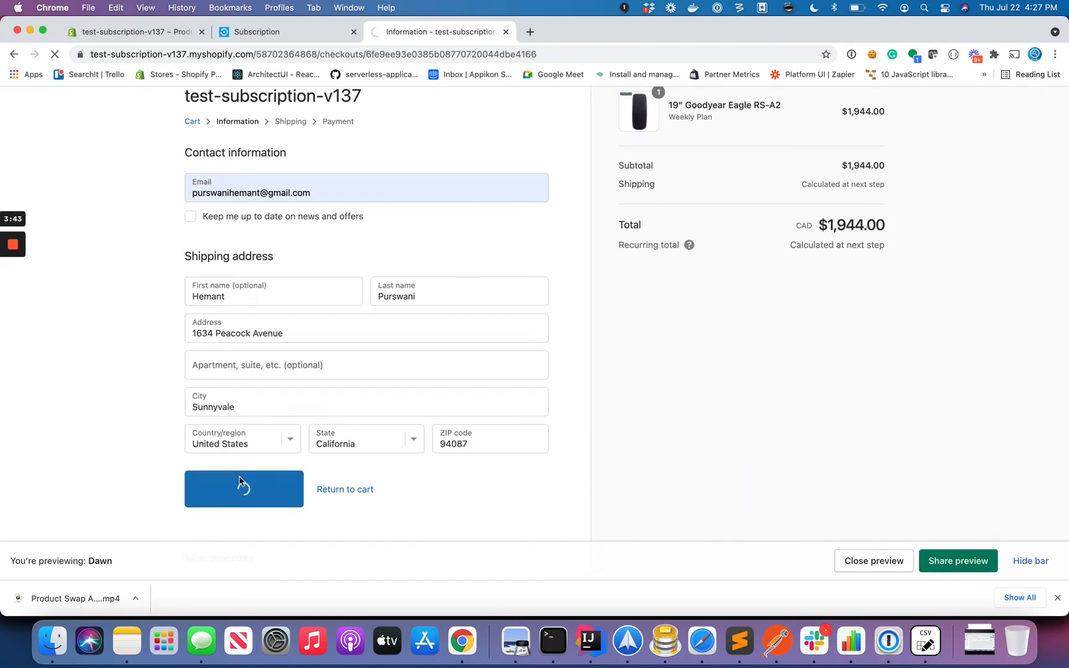
{"action": "left_click", "coordinate": [243, 489]}
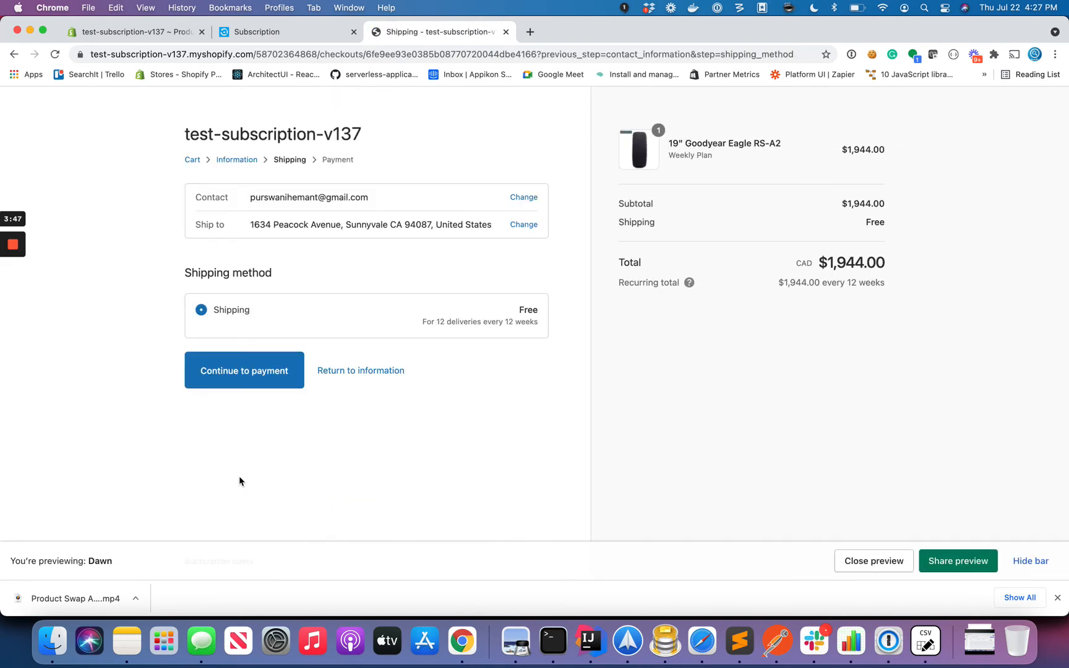
{"action": "left_click", "coordinate": [243, 370]}
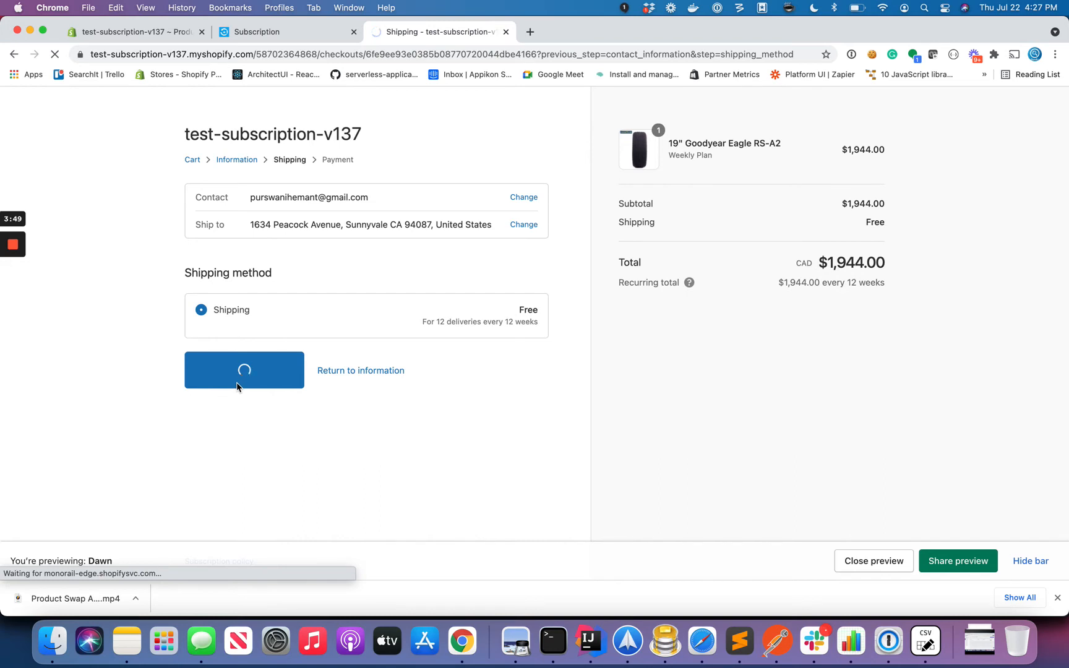
Enter the test card number, name on card, expiry and security code
{"action": "left_click", "coordinate": [244, 369]}
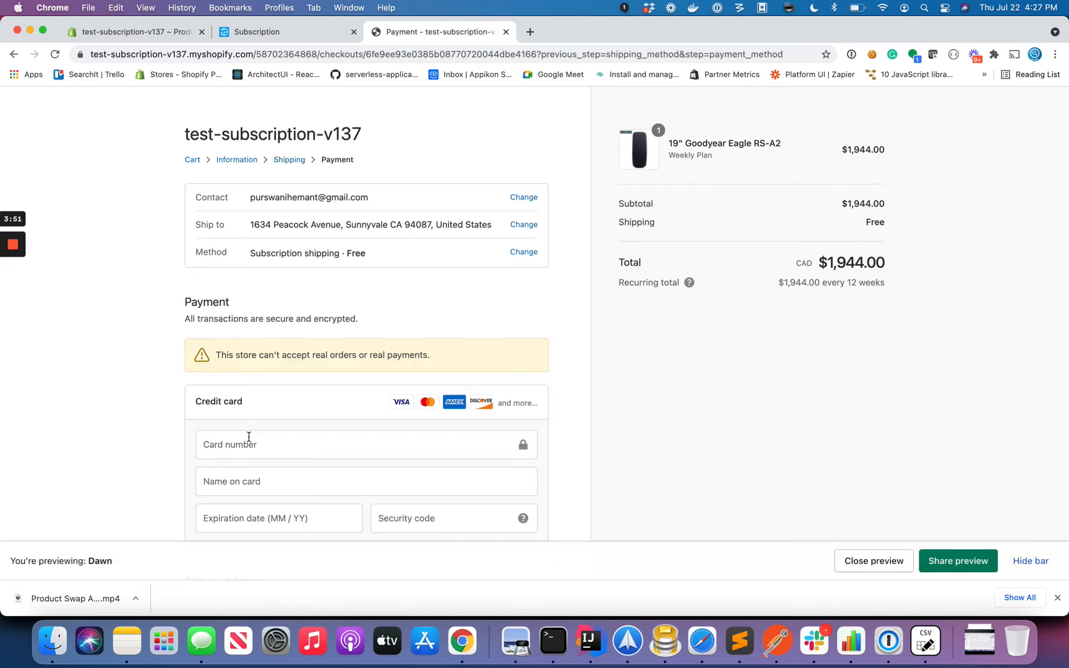
{"action": "type", "text": "4242 4242 4242 4"}
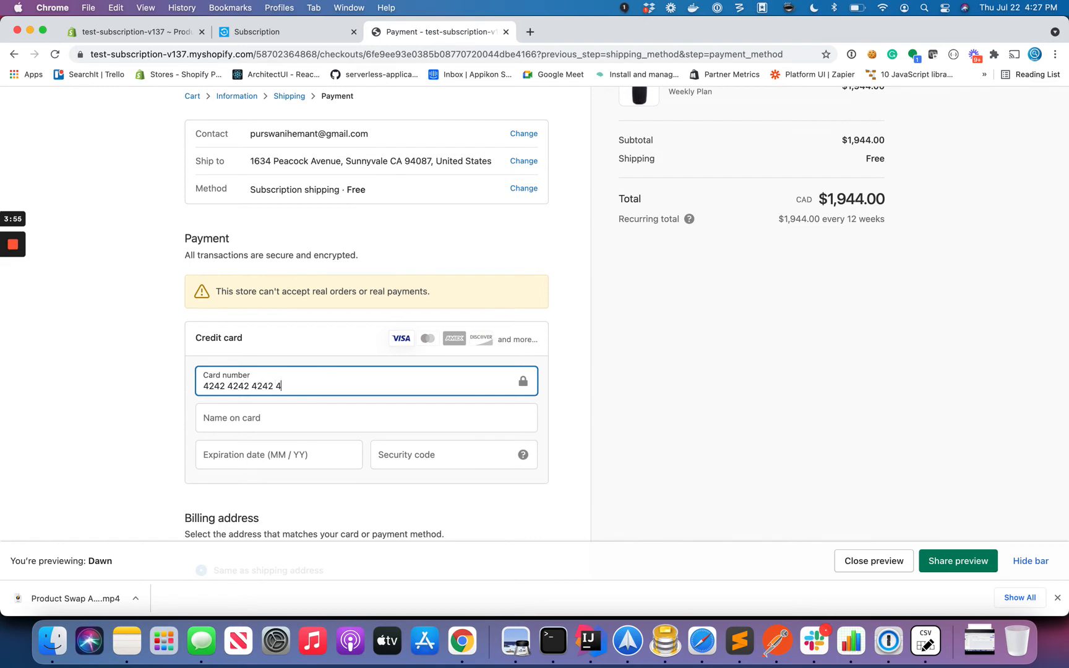
{"action": "left_click", "coordinate": [366, 418]}
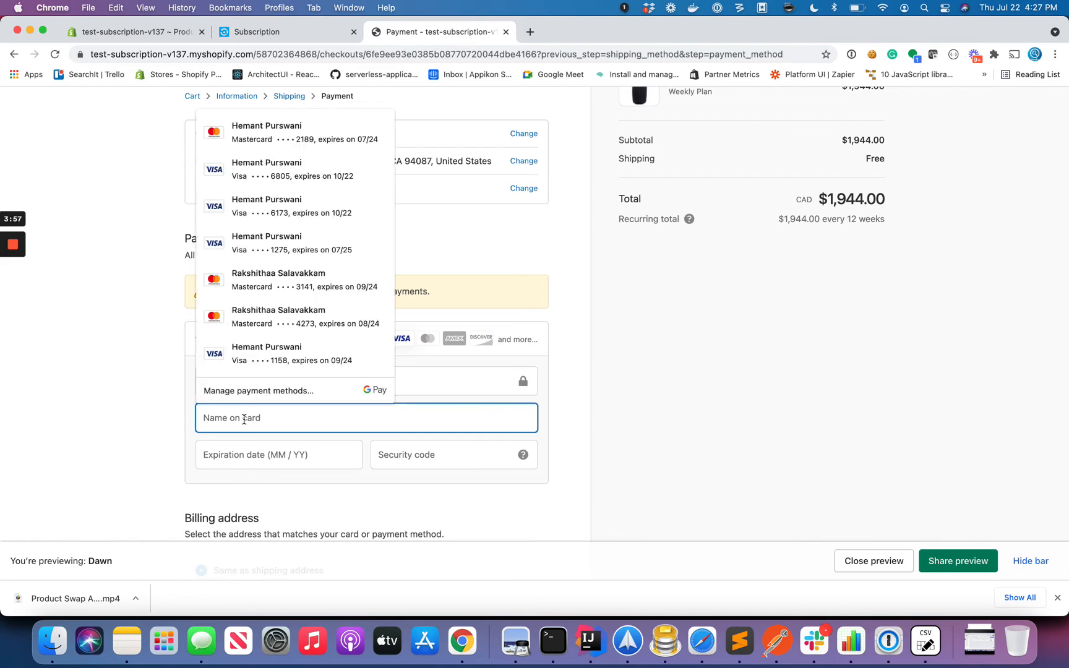
{"action": "type", "text": "1"}
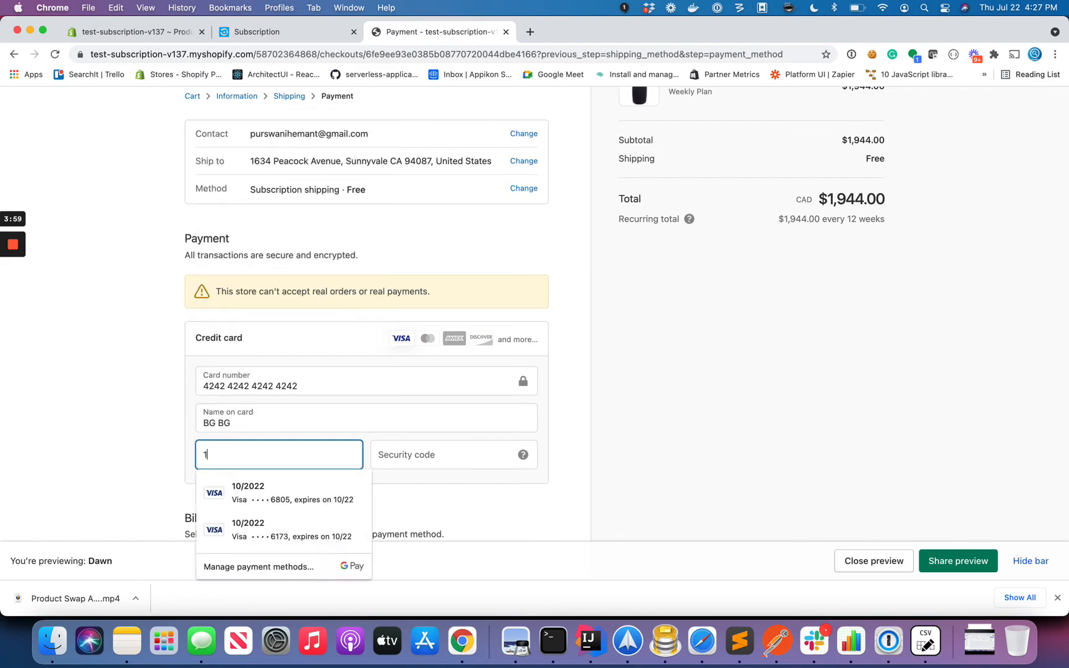
{"action": "type", "text": "123"}
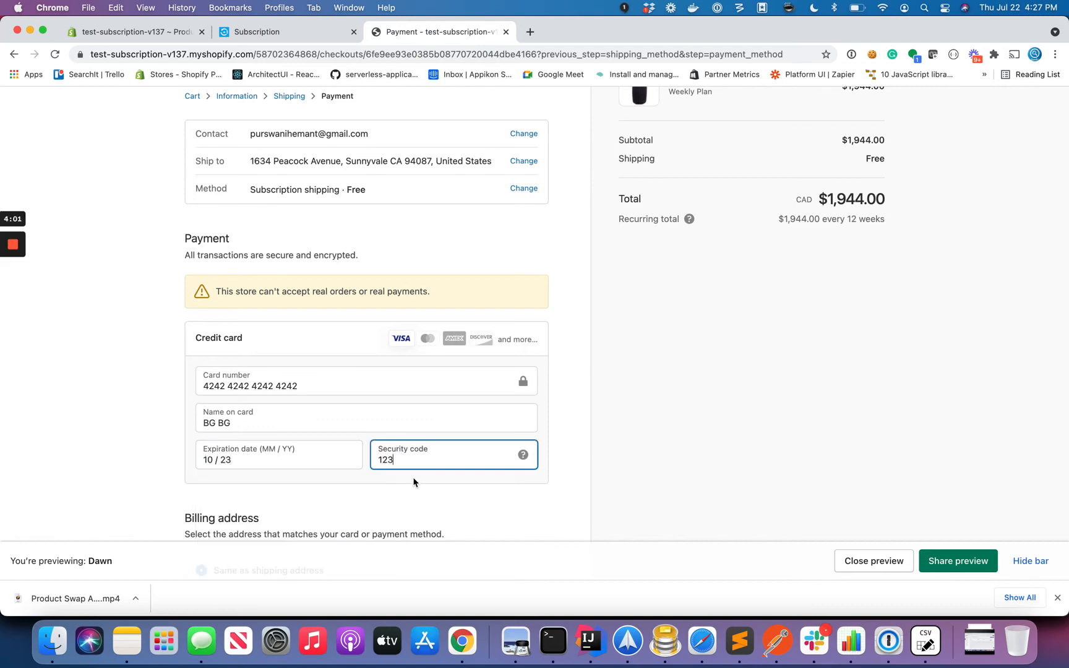
{"action": "scroll", "scroll_direction": "down", "scroll_amount": 3}
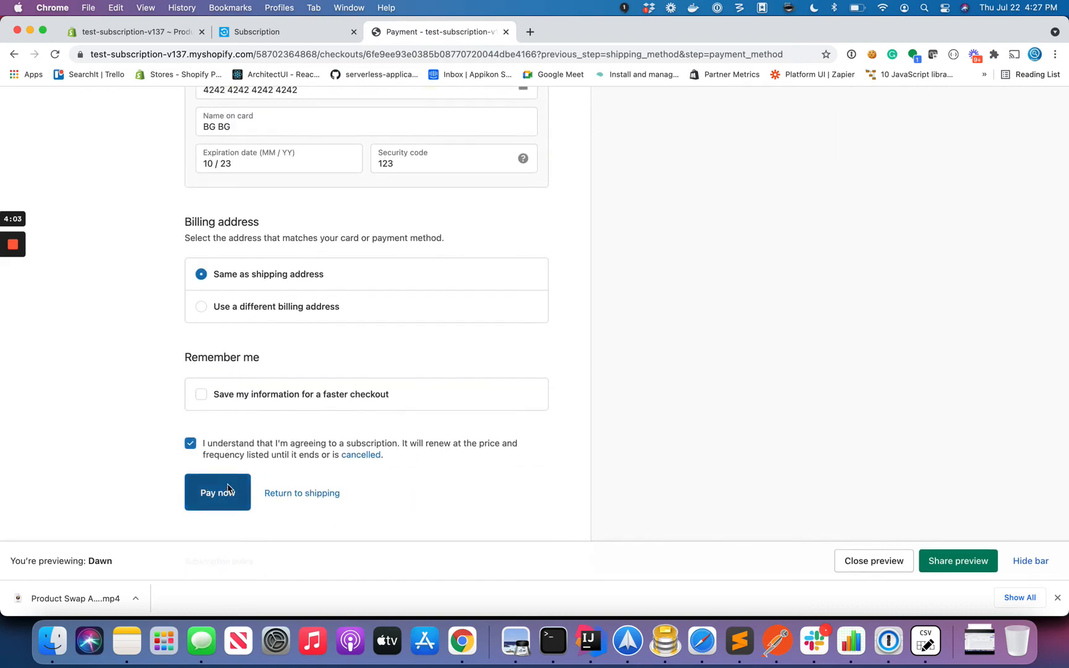
Pay for the $1,944.00 prepaid order, then open the Shopify admin Orders list
{"action": "left_click", "coordinate": [218, 492]}
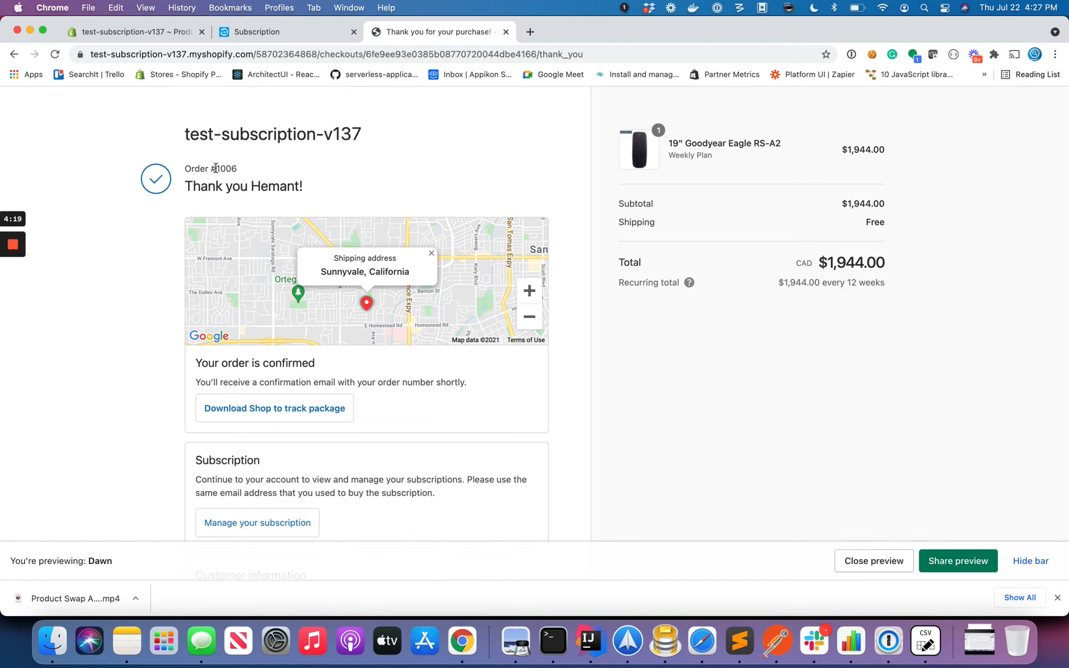
{"action": "double_click", "coordinate": [225, 168]}
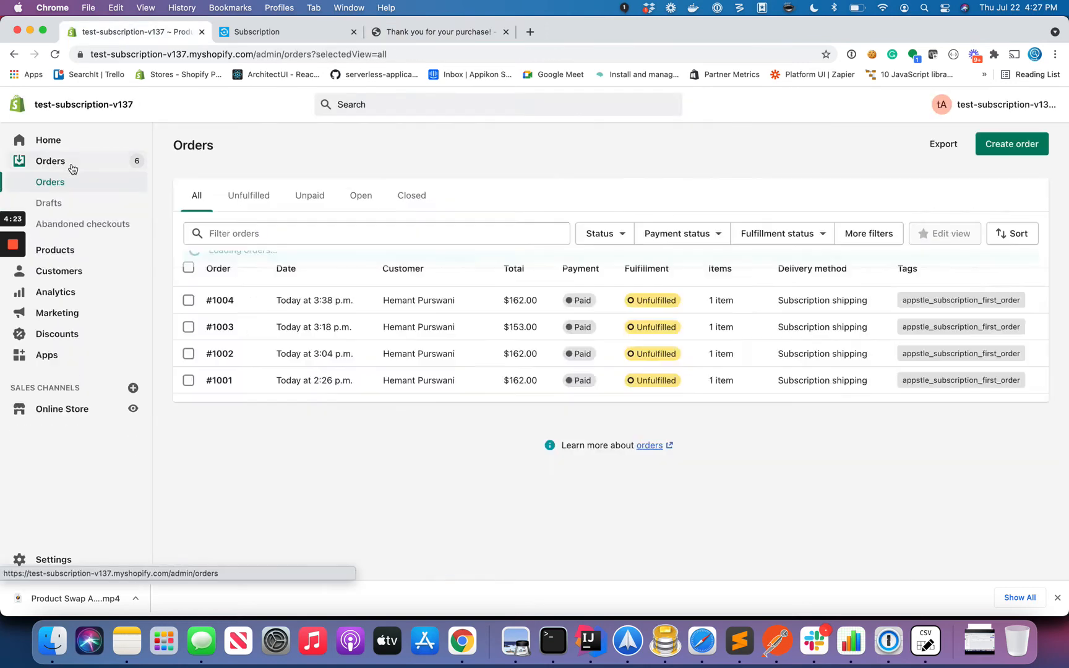
Open order #1006 and browse its 11 weekly scheduled fulfillments starting July 29
{"action": "left_click", "coordinate": [219, 300]}
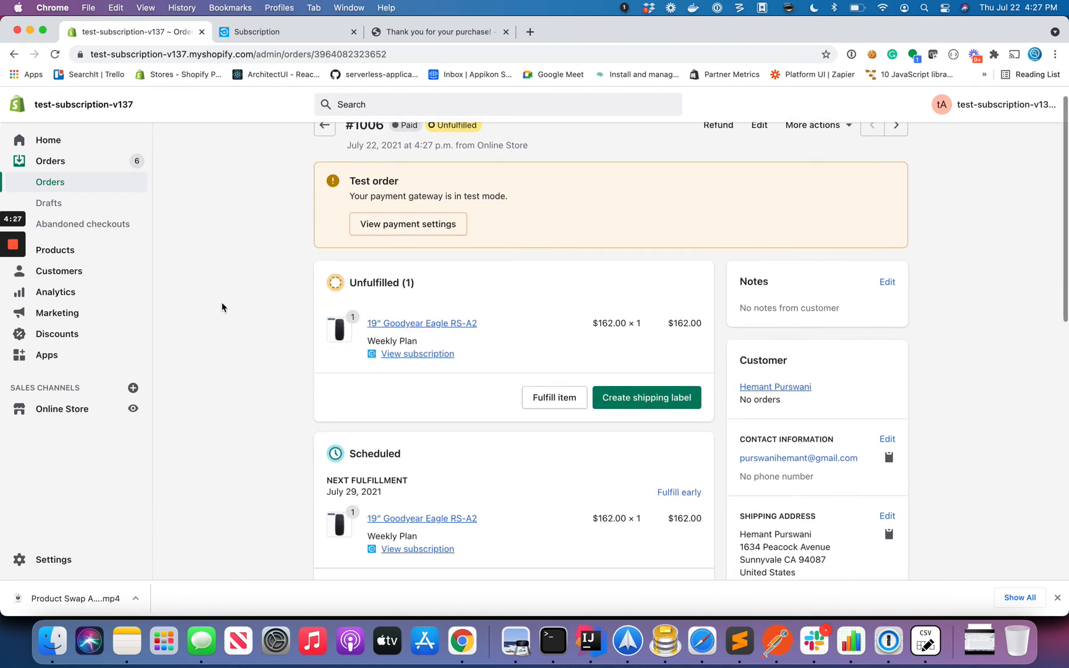
{"action": "scroll", "scroll_direction": "down", "scroll_amount": 3}
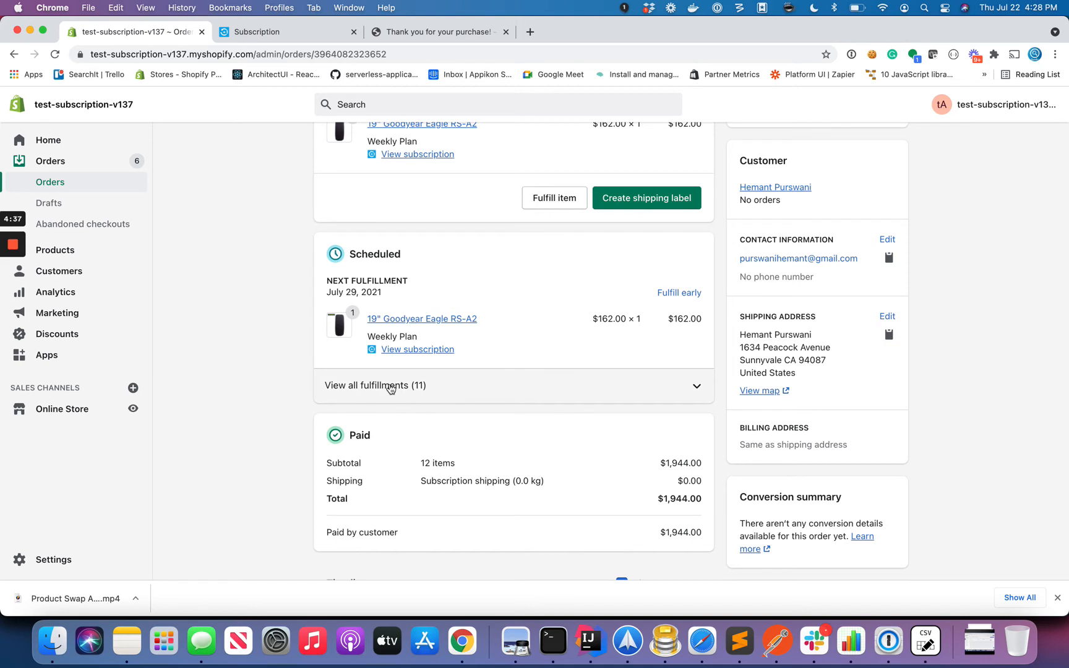
{"action": "left_click", "coordinate": [375, 386]}
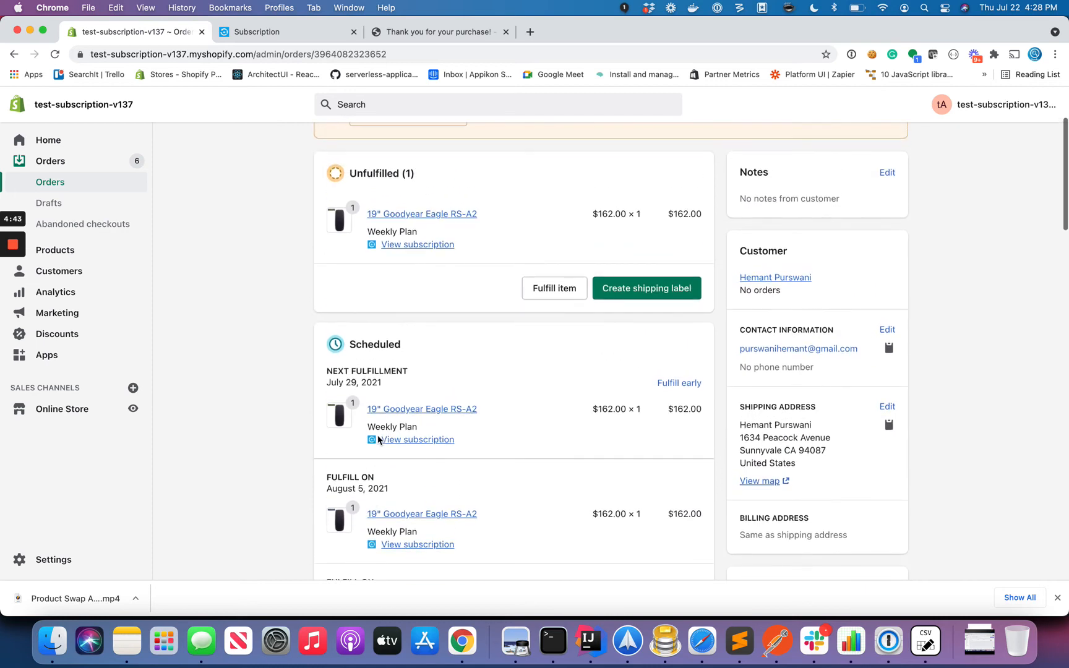
{"action": "mouse_move", "coordinate": [316, 233]}
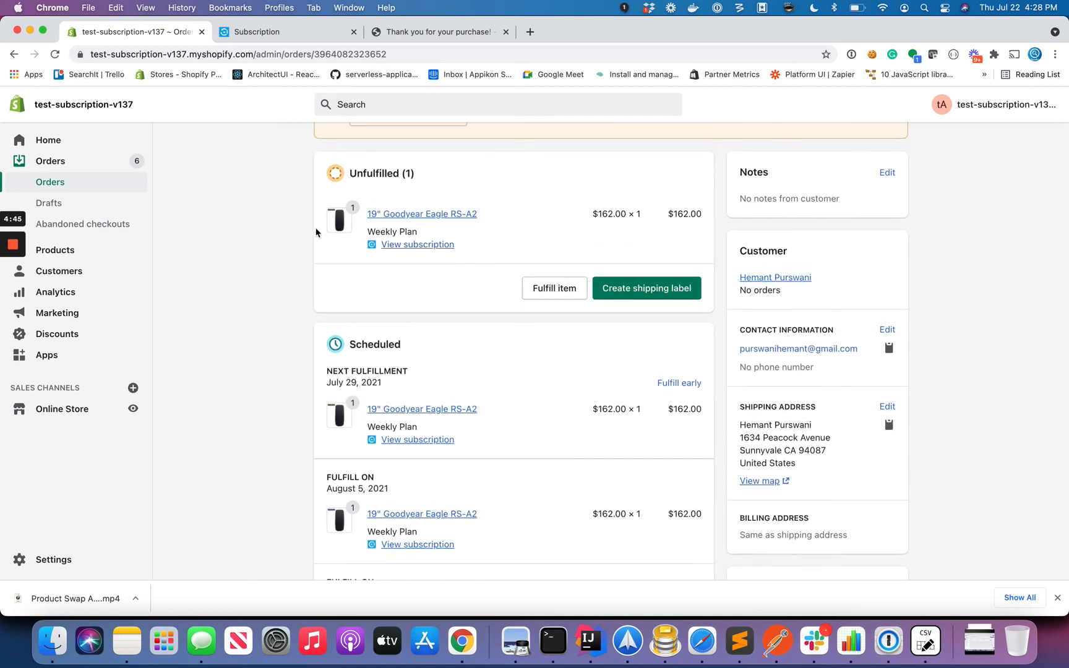
{"action": "scroll", "scroll_direction": "down", "scroll_amount": 3}
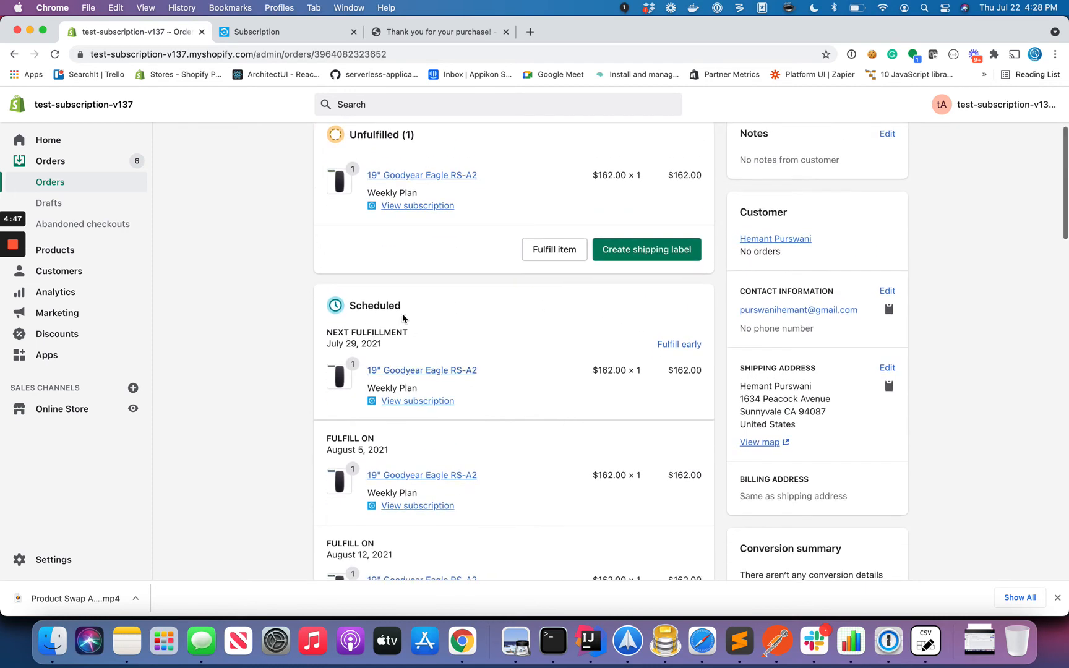
{"action": "scroll", "scroll_direction": "down", "scroll_amount": 3}
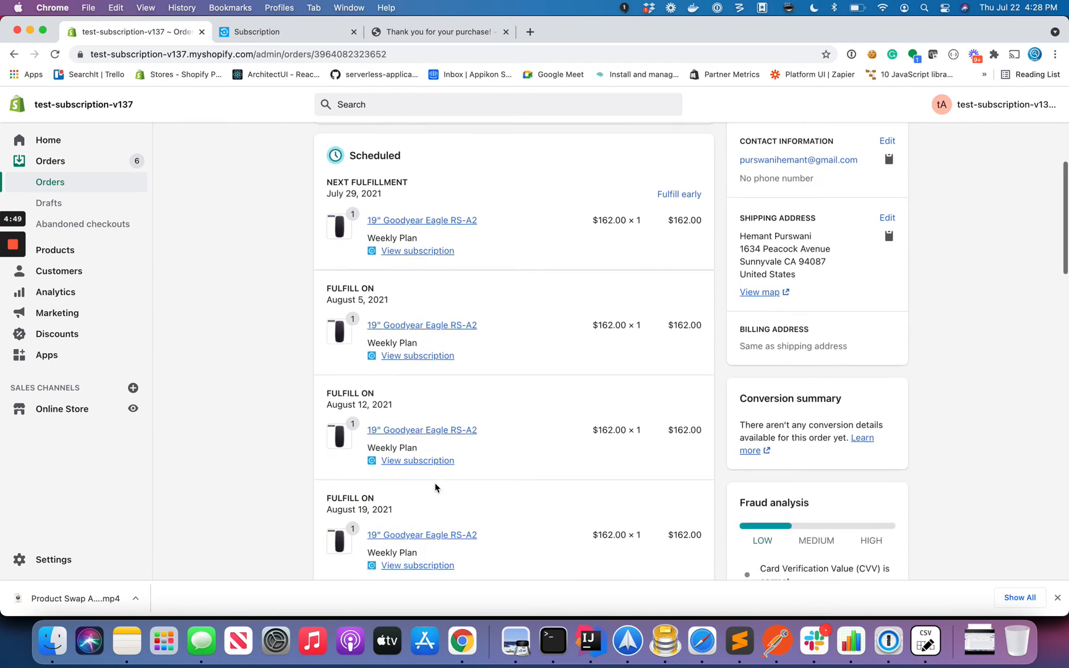
{"action": "scroll", "scroll_direction": "down", "scroll_amount": 3}
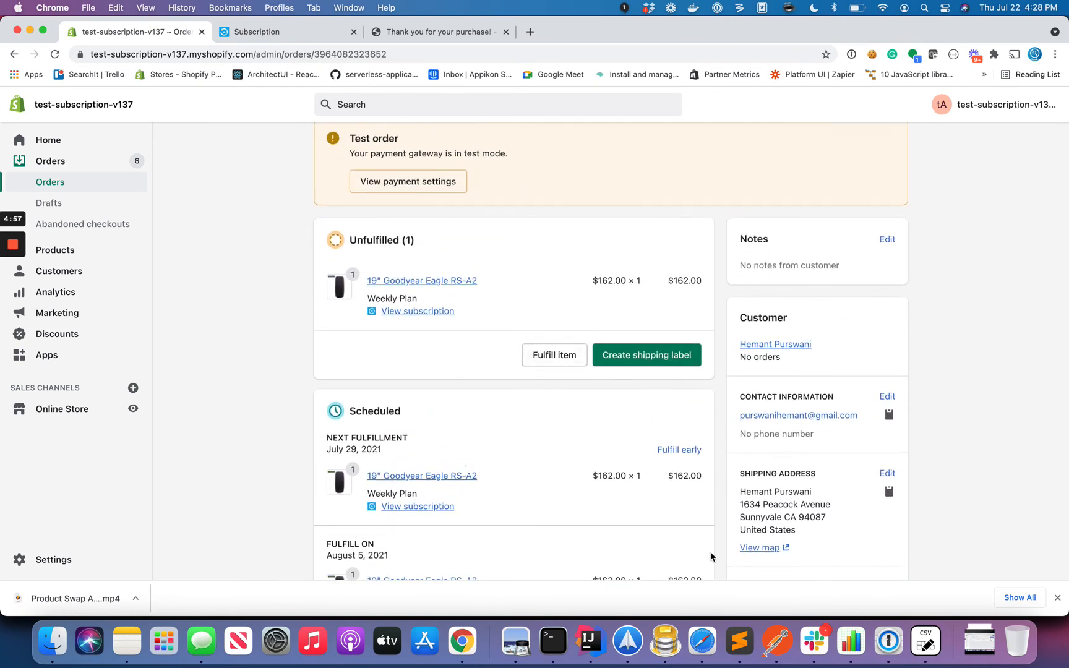
{"action": "mouse_move", "coordinate": [702, 386]}
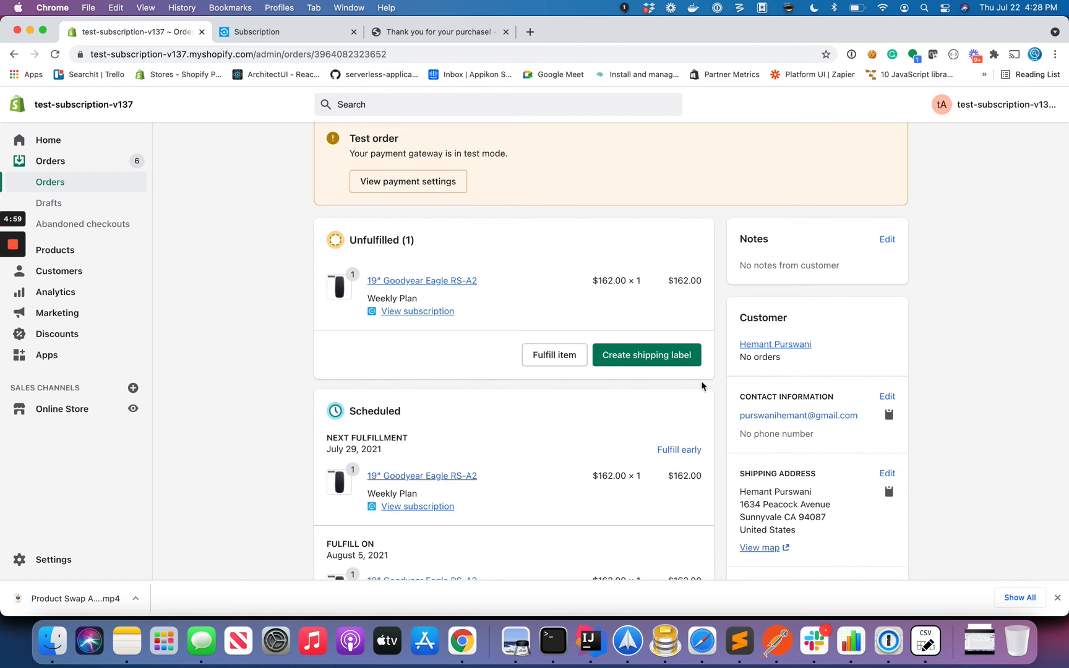
{"action": "mouse_move", "coordinate": [727, 410]}
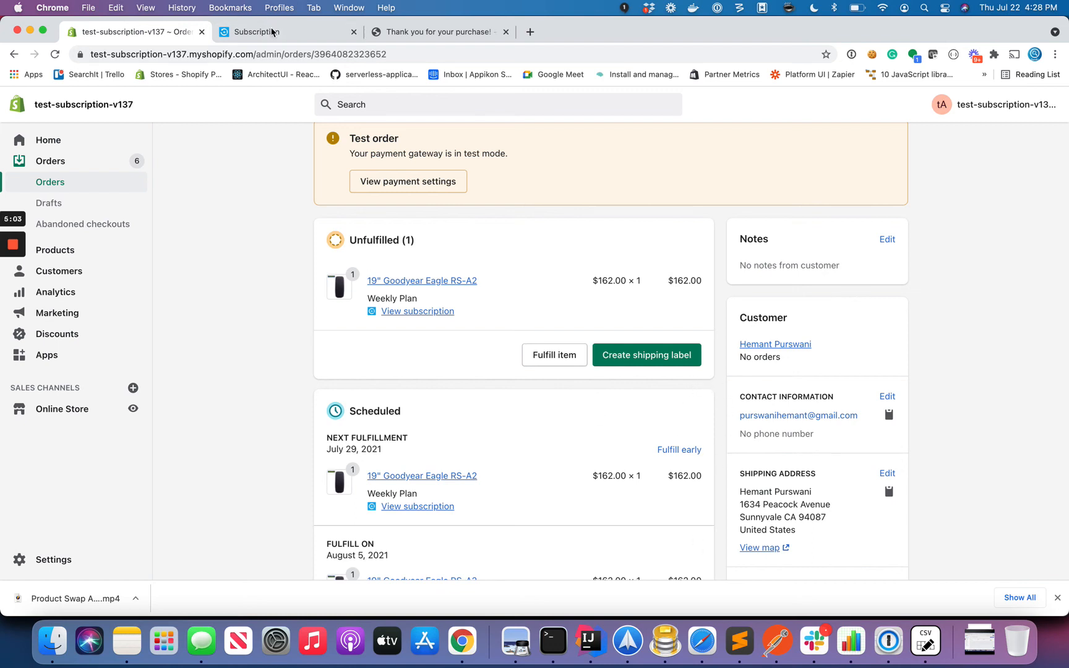
{"action": "left_click", "coordinate": [286, 31]}
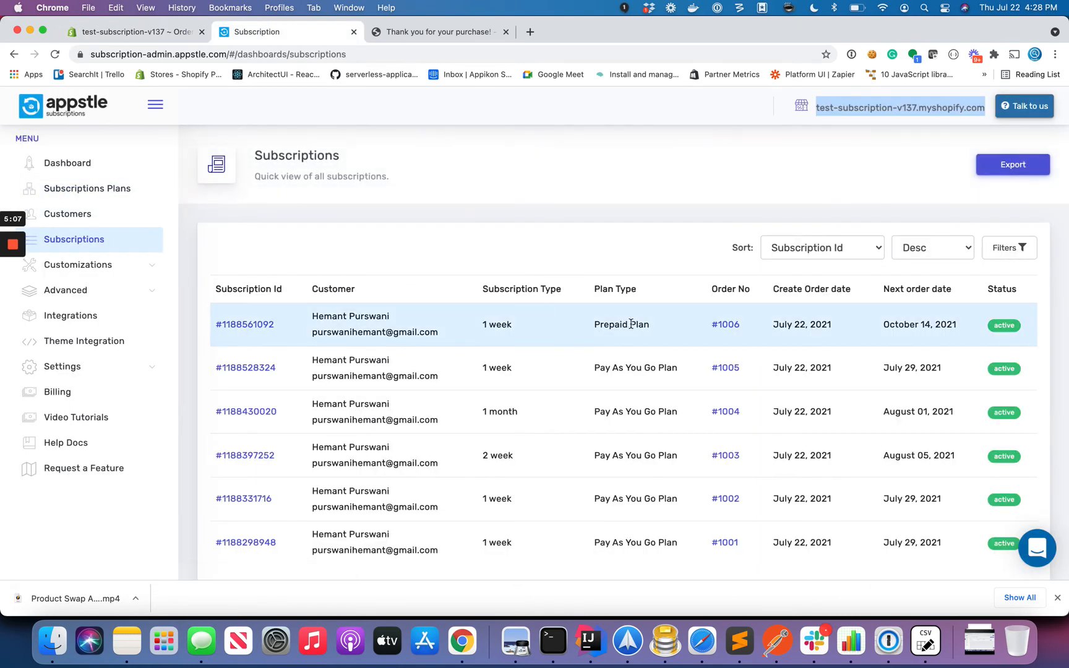
{"action": "left_click", "coordinate": [245, 323]}
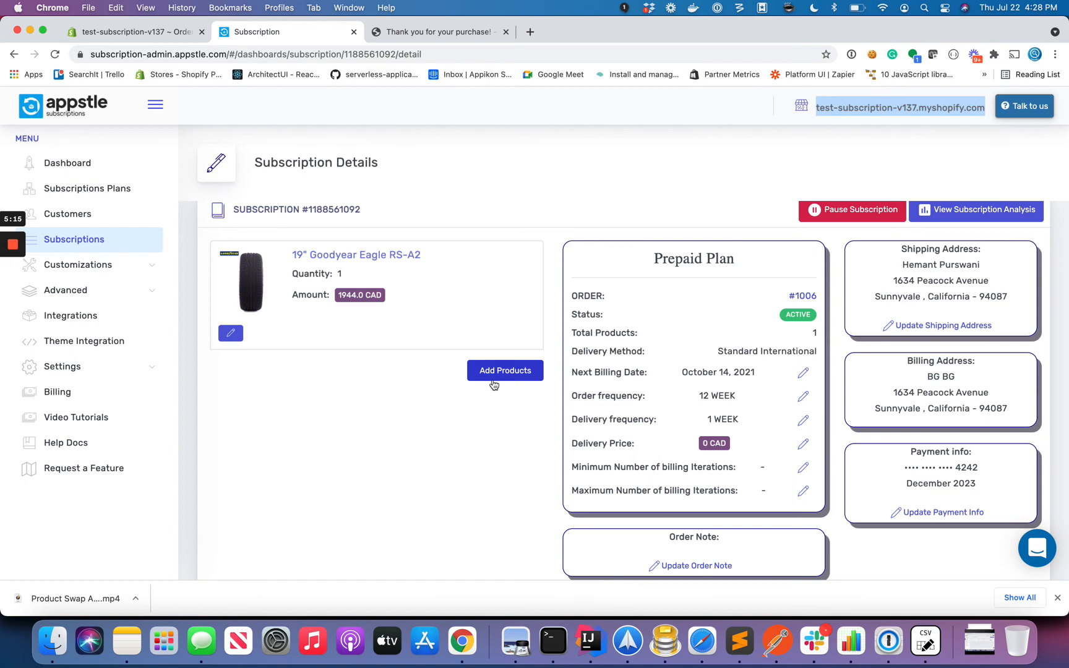
{"action": "mouse_move", "coordinate": [690, 460]}
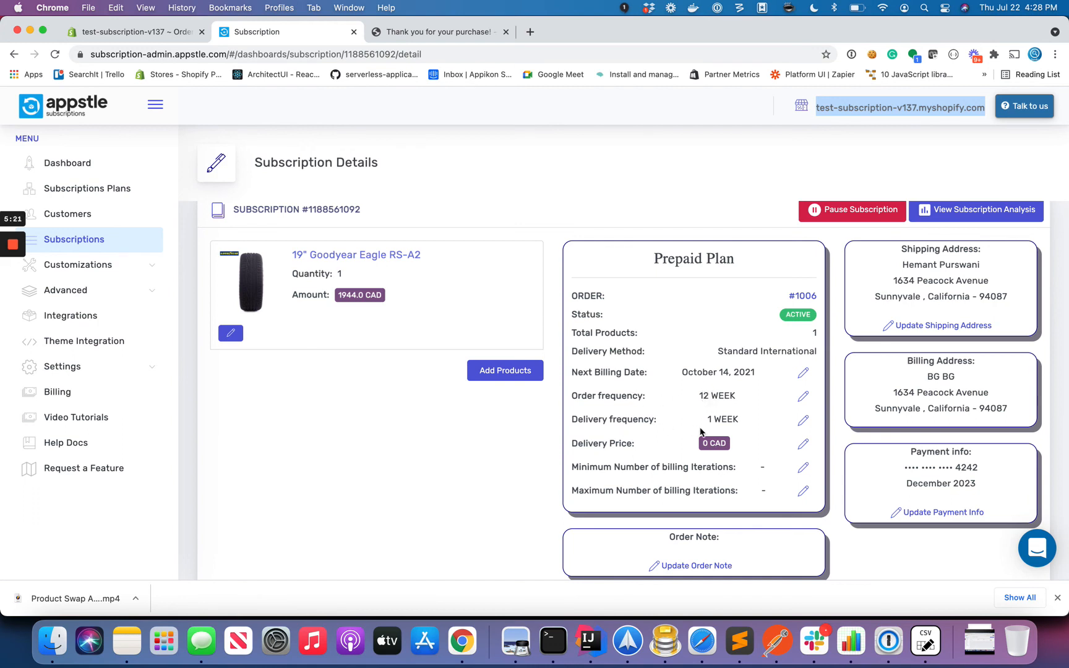
{"action": "mouse_move", "coordinate": [680, 436]}
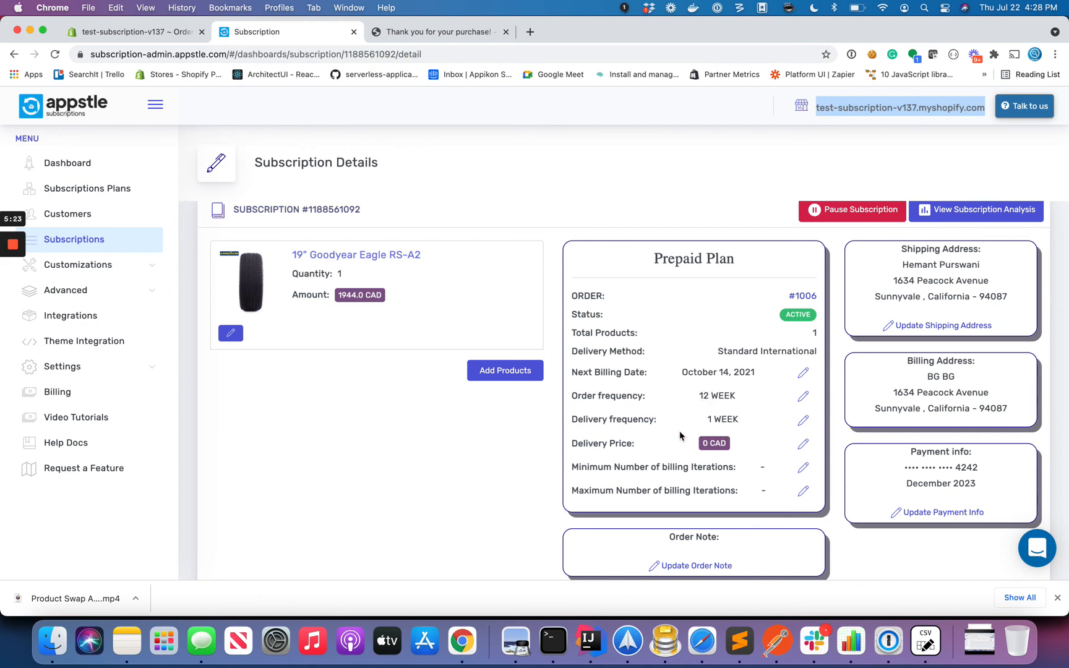
{"action": "mouse_move", "coordinate": [691, 431]}
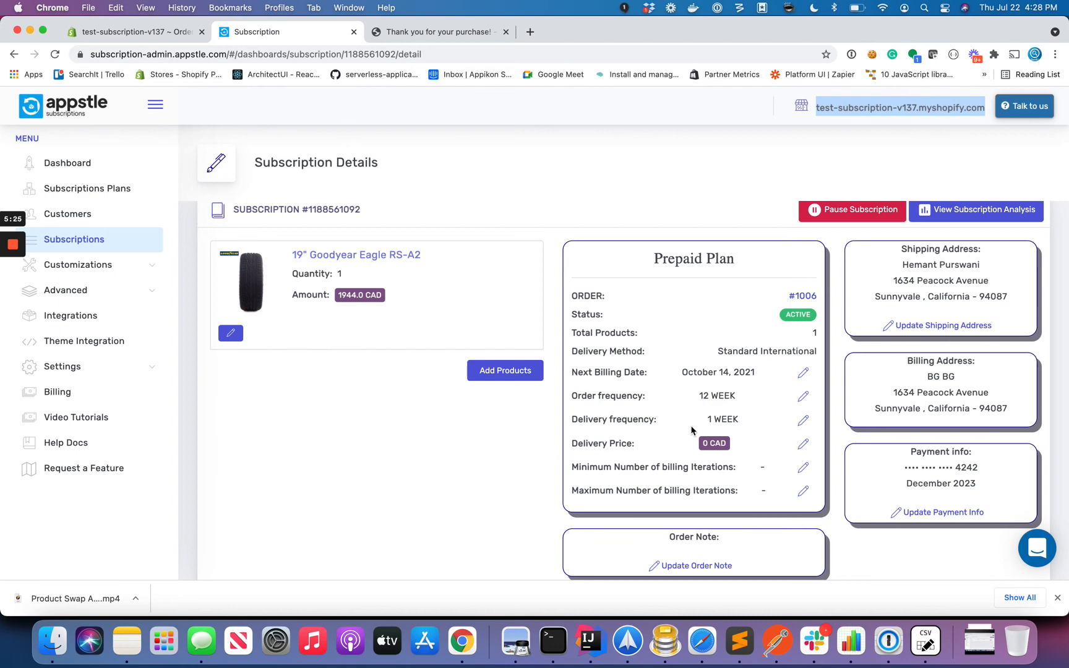
{"action": "scroll", "scroll_direction": "down", "scroll_amount": 3}
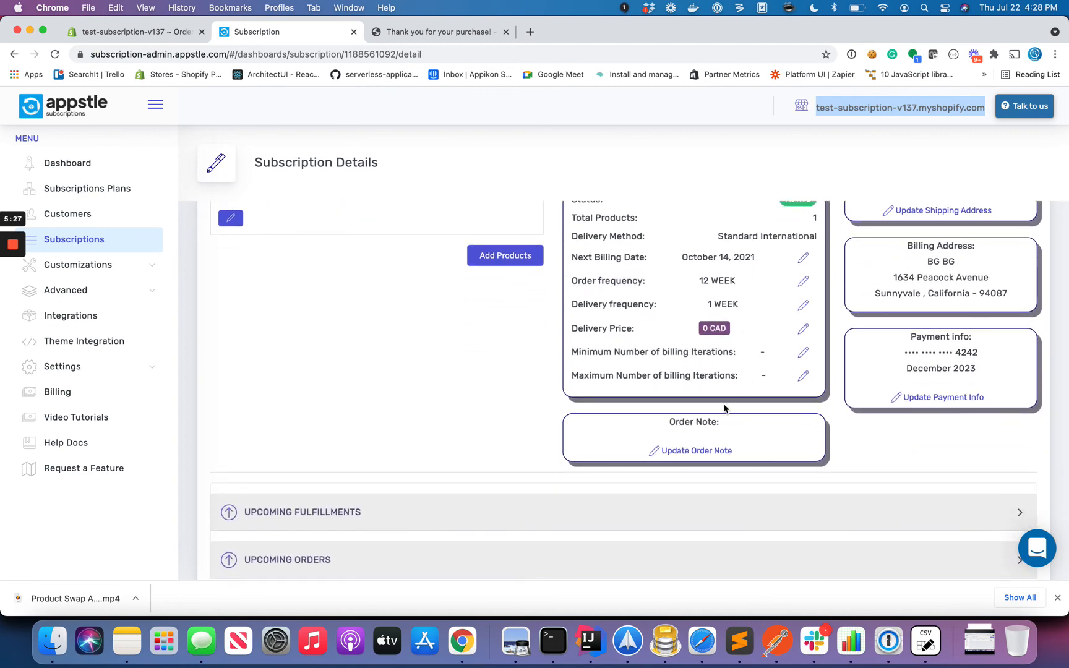
{"action": "scroll", "scroll_direction": "down", "scroll_amount": 3}
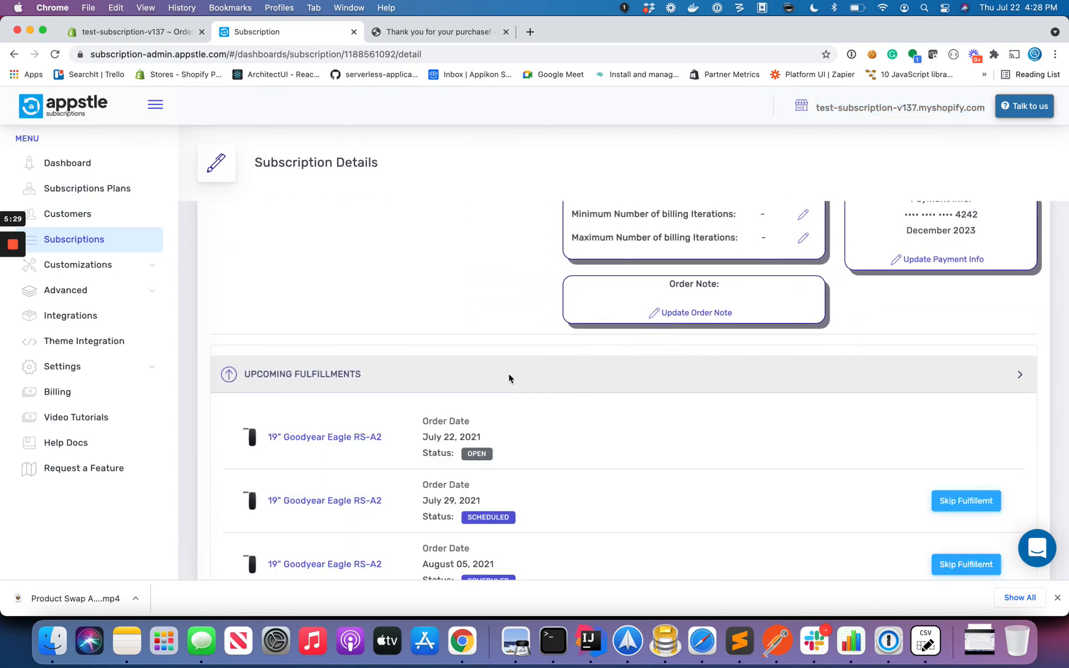
{"action": "scroll", "scroll_direction": "down", "scroll_amount": 3}
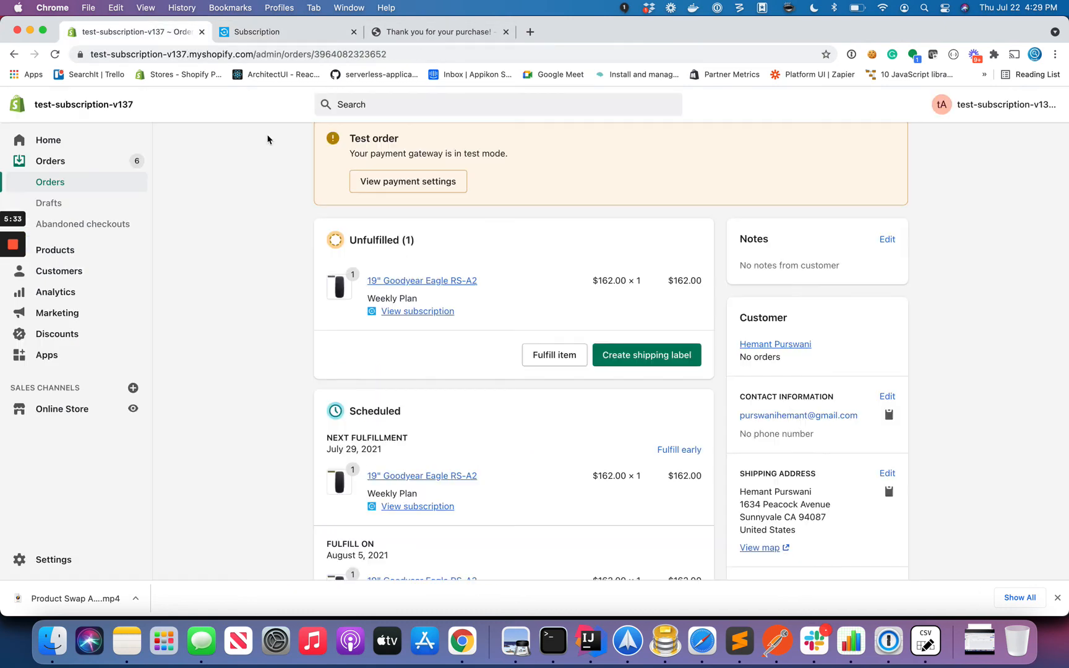
{"action": "scroll", "scroll_direction": "down", "scroll_amount": 3}
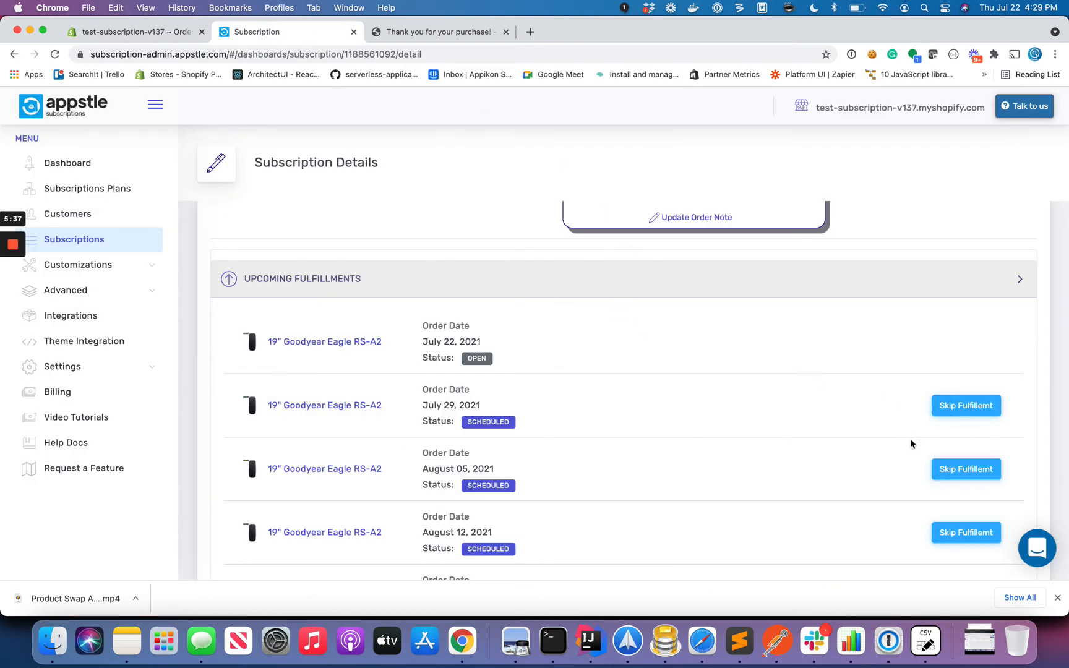
{"action": "mouse_move", "coordinate": [1029, 427]}
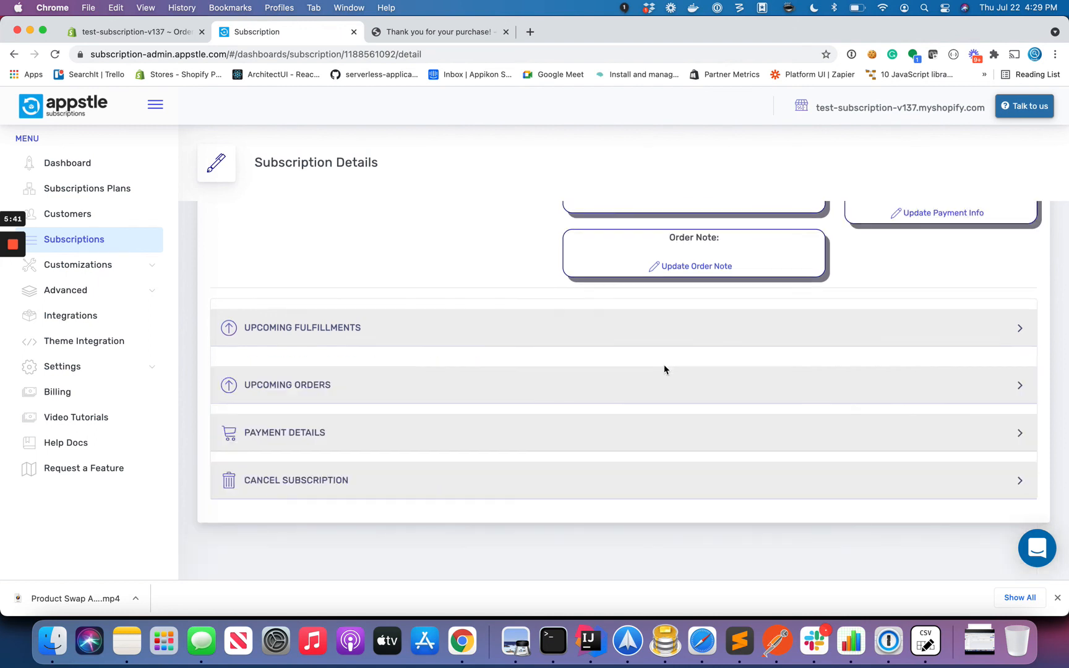
Expand Upcoming Orders and review queued dates from October 14, 2021 to September 15, 2022
{"action": "left_click", "coordinate": [287, 384]}
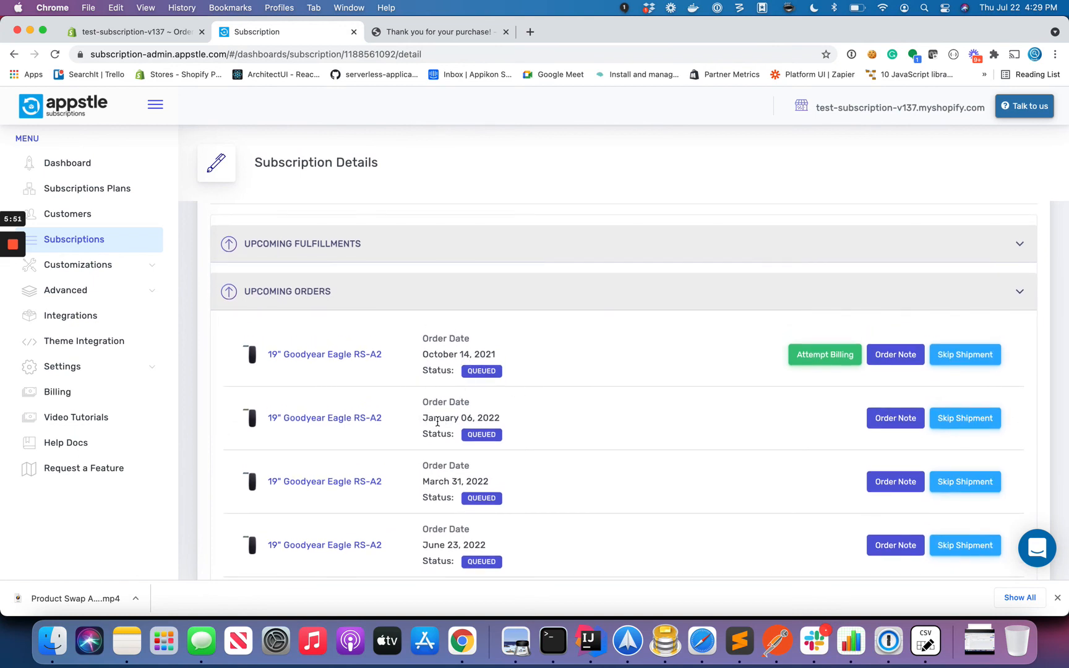
{"action": "mouse_move", "coordinate": [474, 516]}
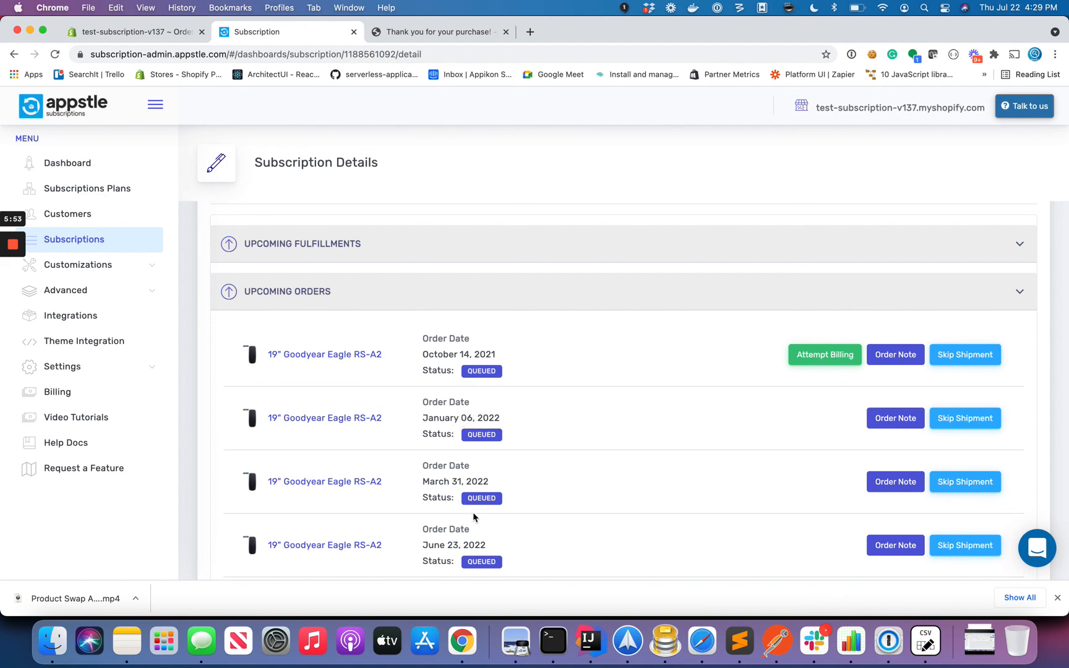
{"action": "scroll", "scroll_direction": "down", "scroll_amount": 3}
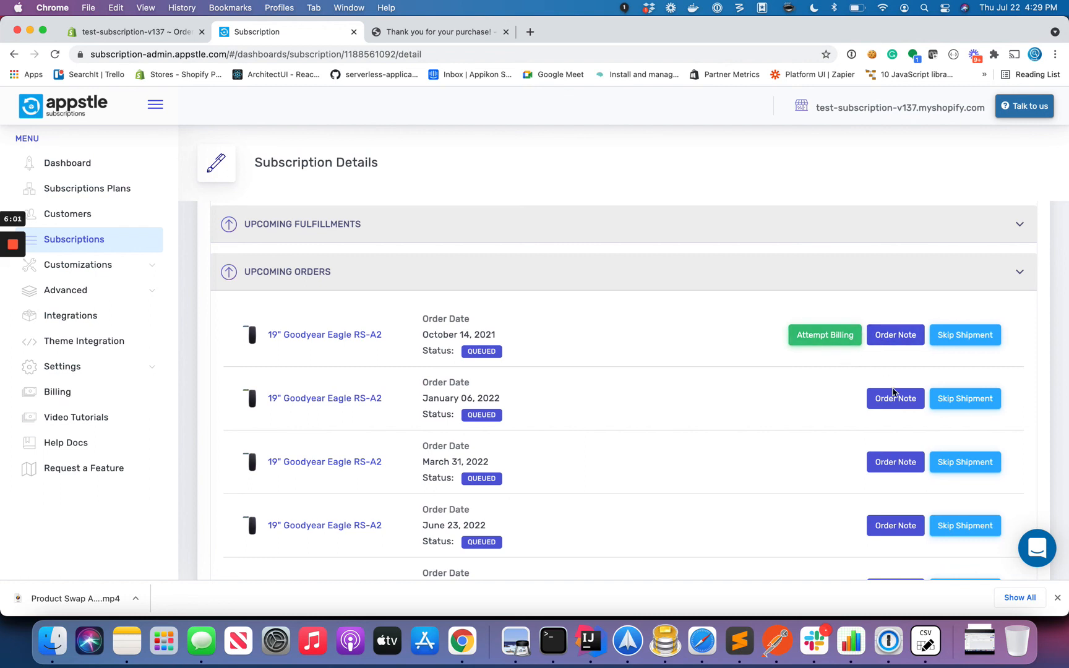
{"action": "scroll", "scroll_direction": "down", "scroll_amount": 3}
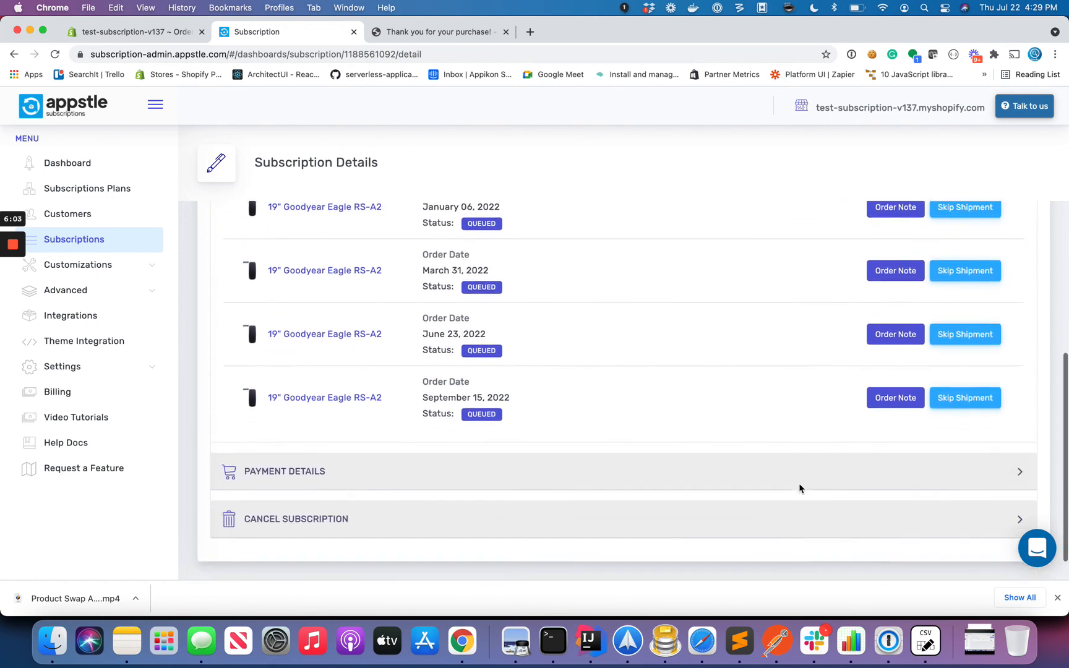